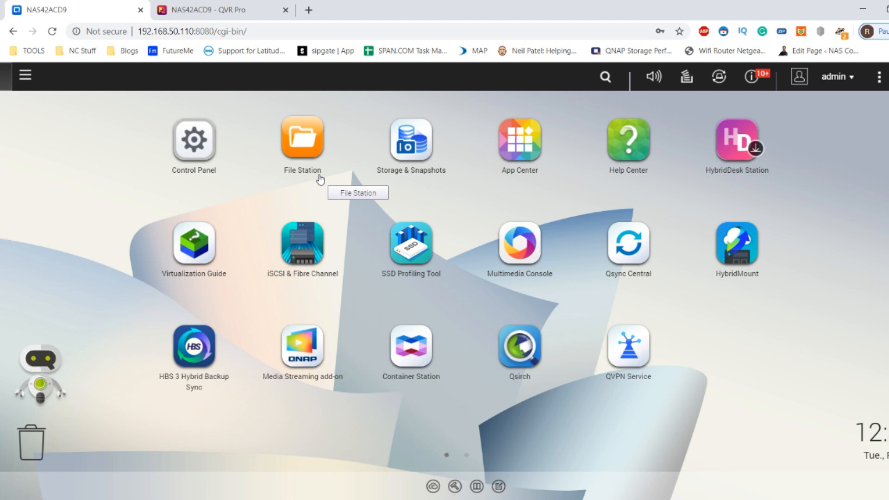
mouse_move(238, 264)
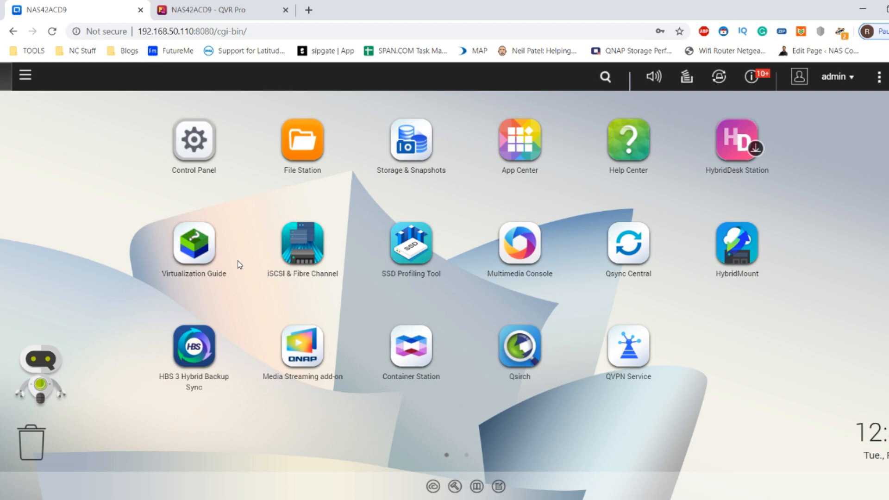
mouse_move(518, 346)
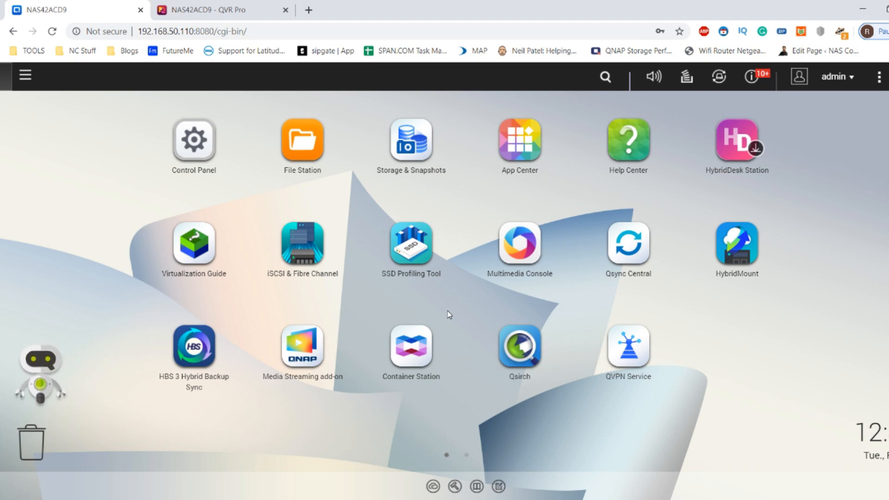
mouse_move(467, 259)
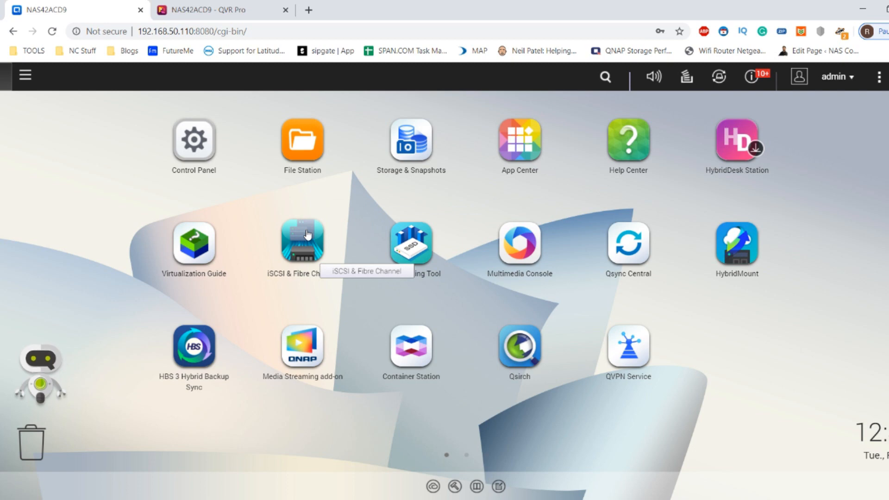
mouse_move(295, 249)
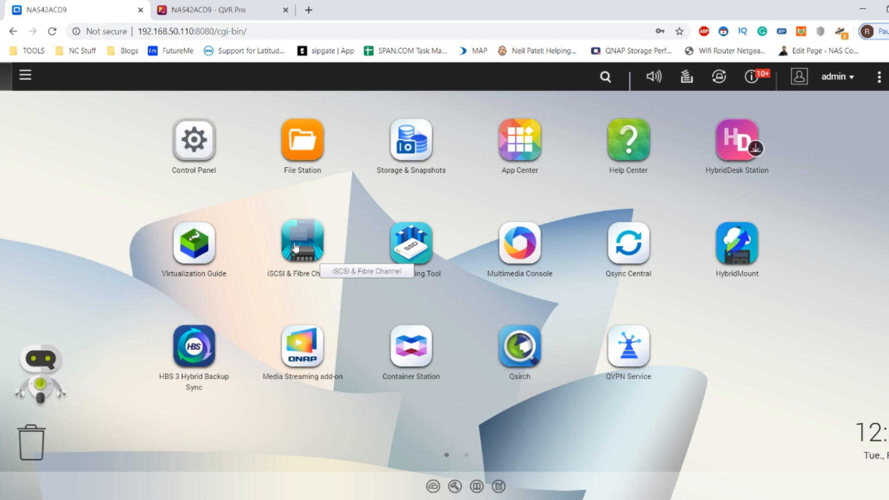
mouse_move(475, 70)
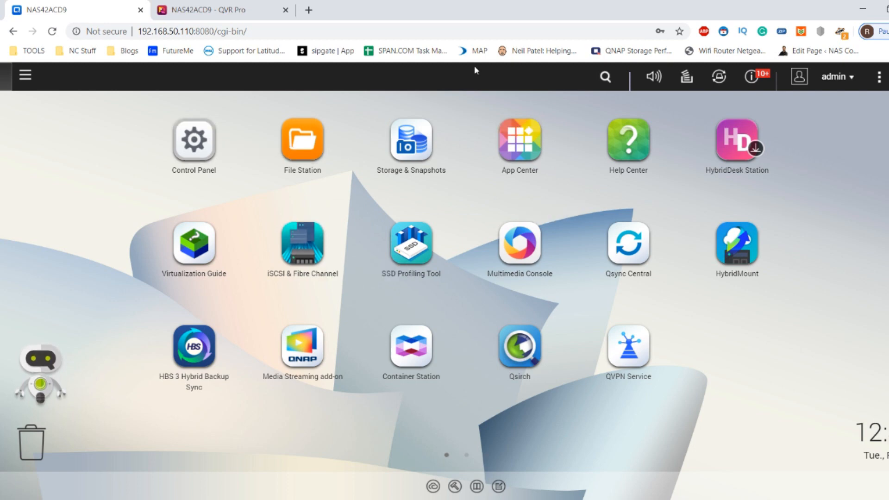
mouse_move(518, 244)
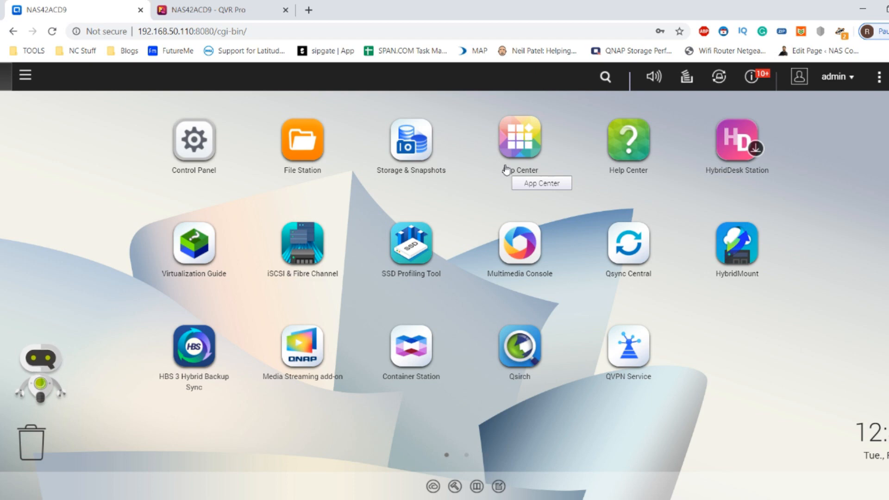
mouse_move(518, 138)
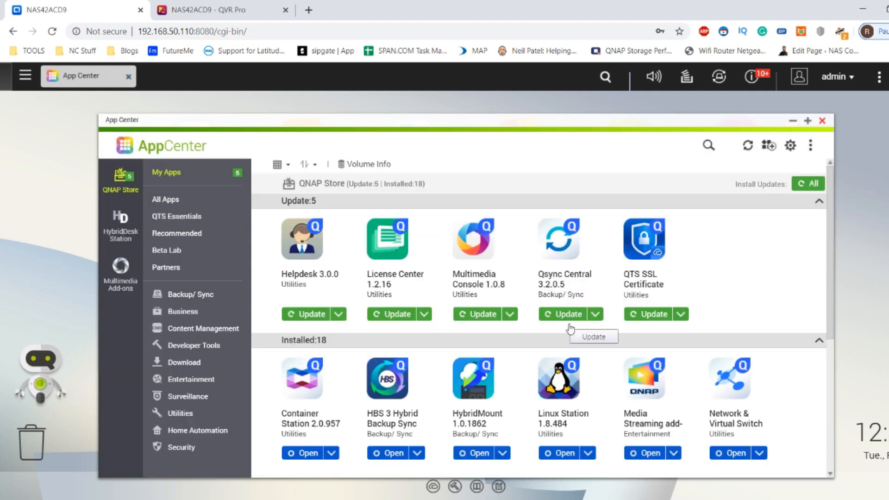
mouse_move(522, 321)
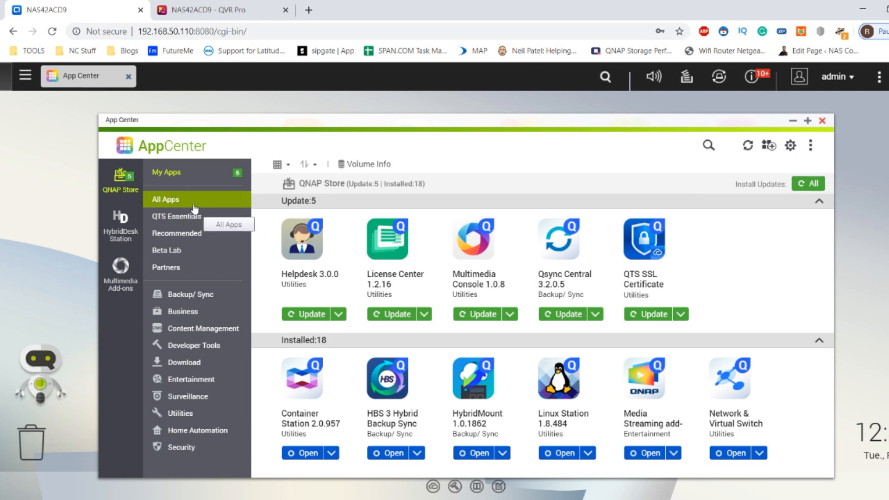
mouse_move(190, 217)
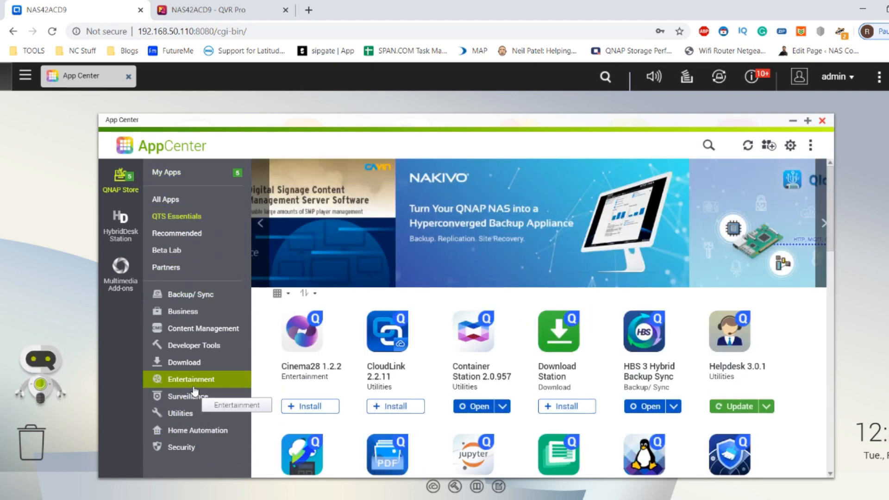
Step: Show App Center's Surveillance category, listing QUSBCam2, QVR Center and QVR Guard
left_click(187, 396)
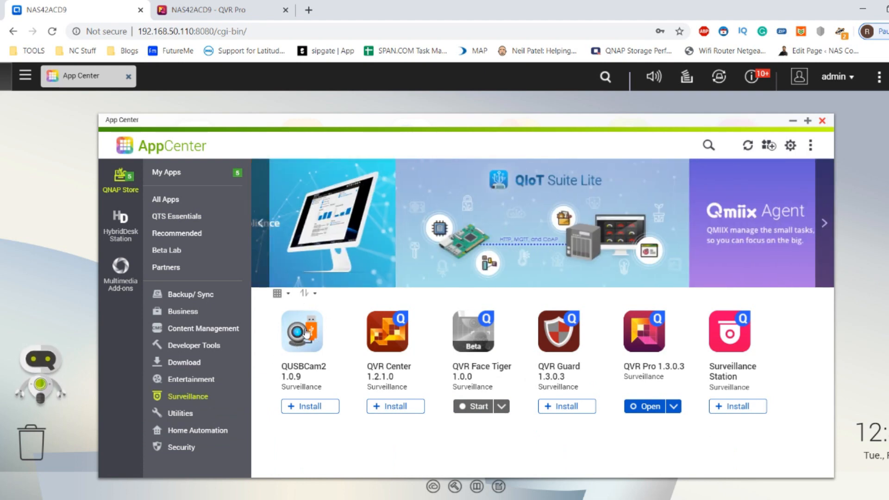
mouse_move(305, 343)
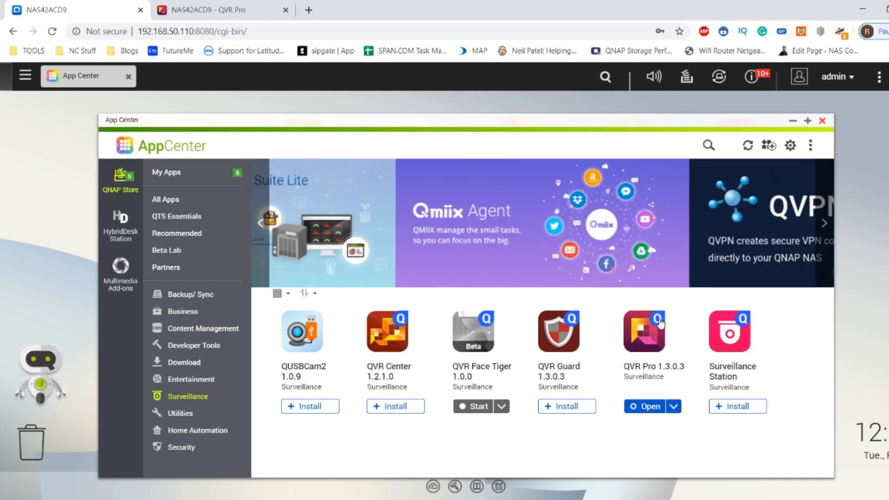
mouse_move(301, 346)
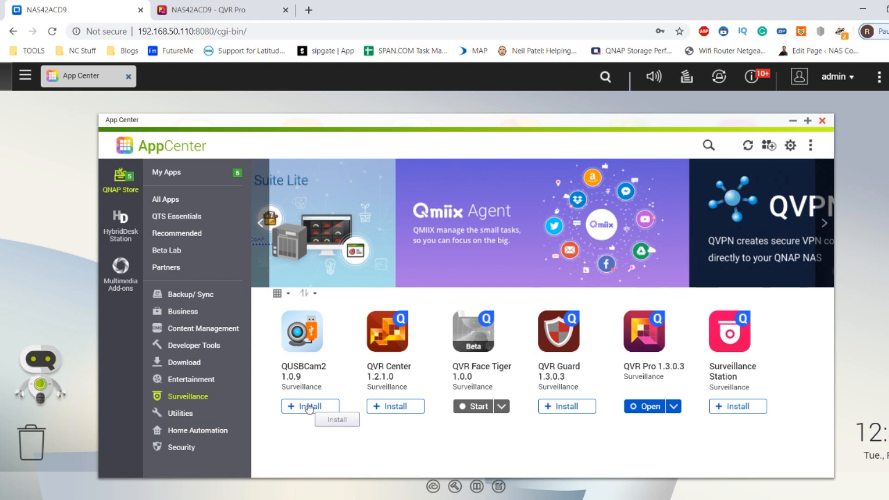
Step: Install QUSBCam2 from the Surveillance category onto the NAS
left_click(311, 406)
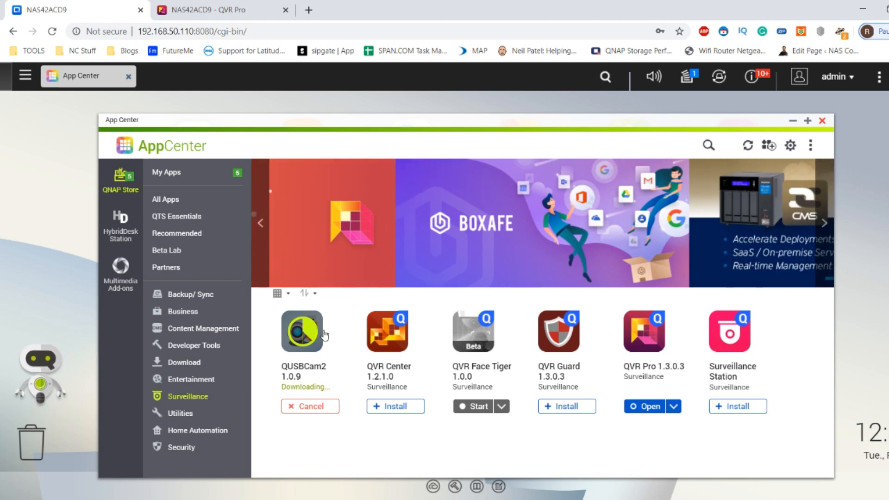
mouse_move(704, 341)
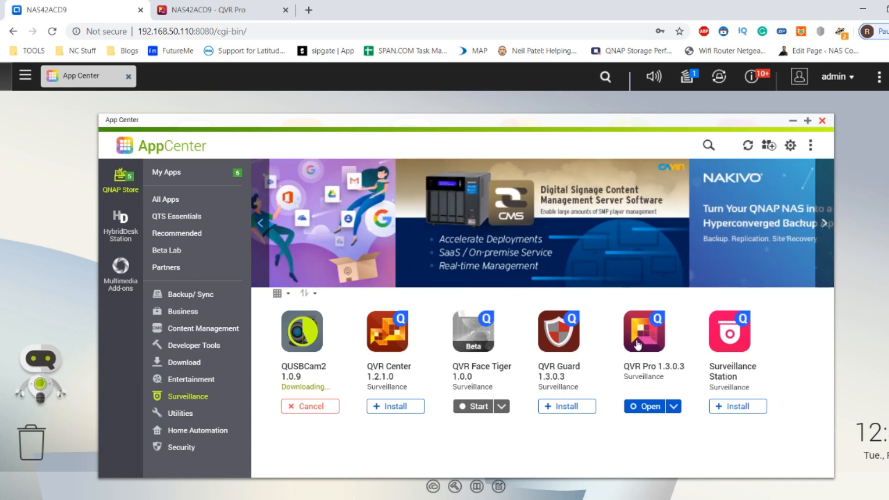
mouse_move(305, 310)
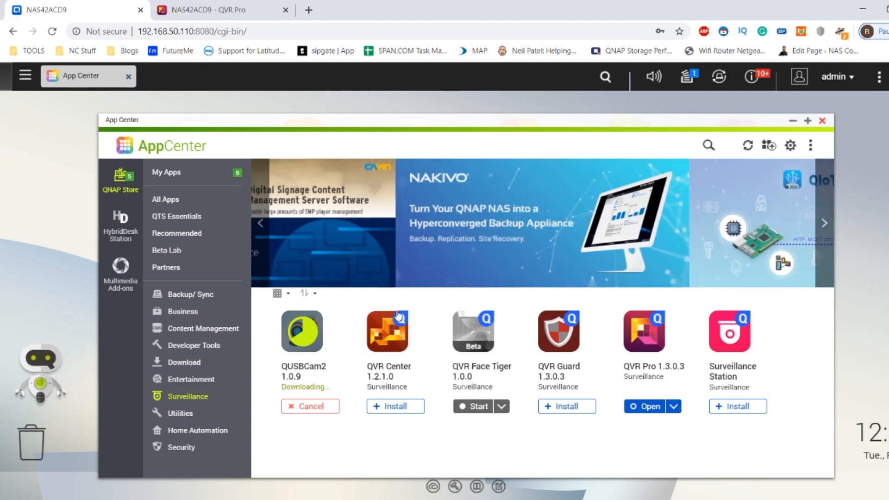
mouse_move(630, 335)
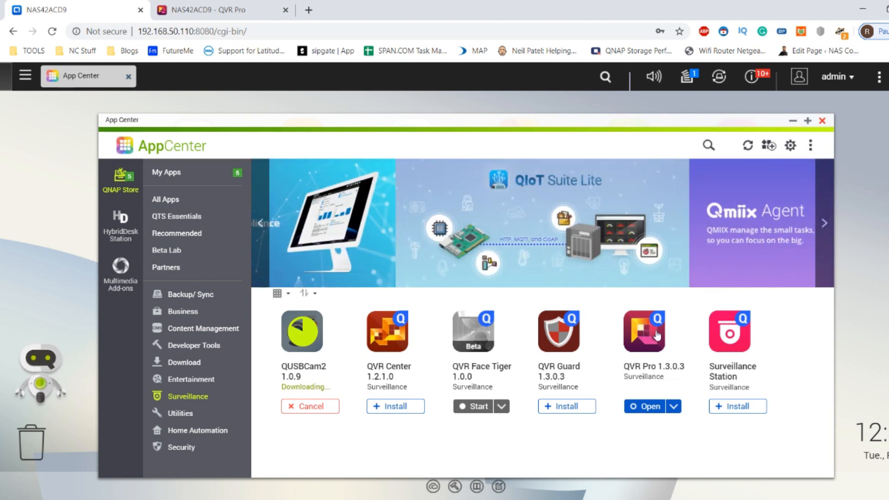
mouse_move(655, 349)
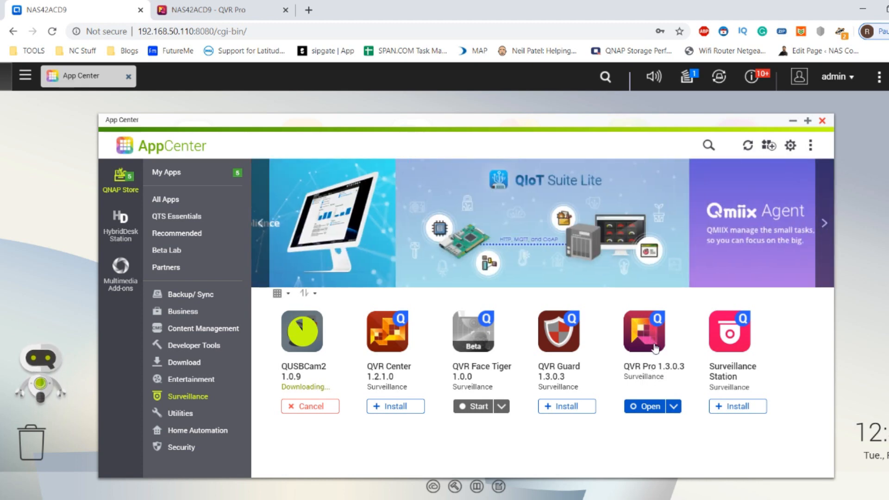
mouse_move(337, 305)
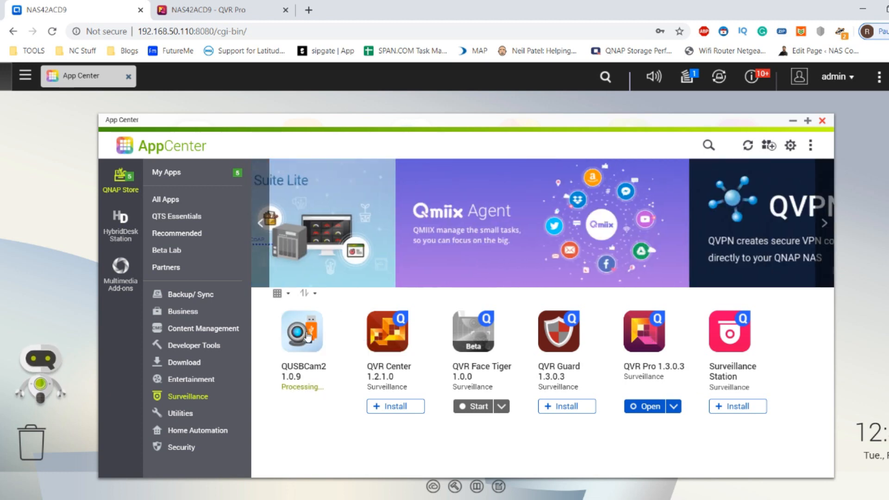
mouse_move(309, 343)
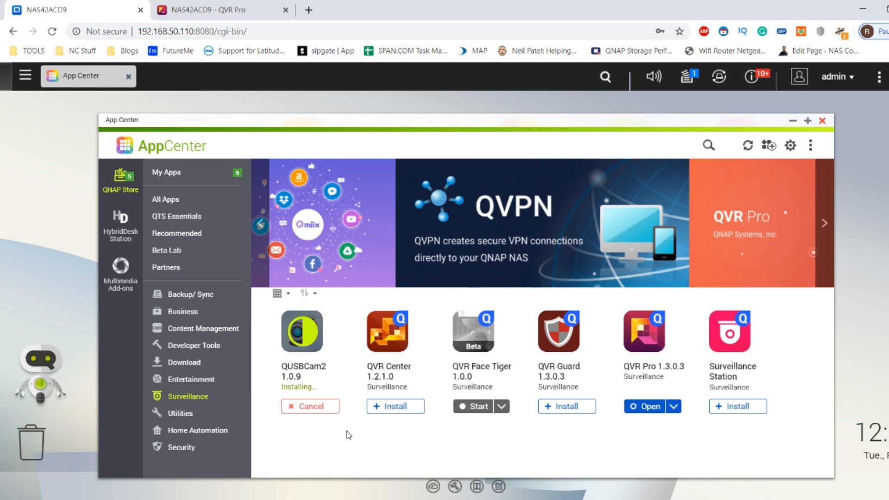
mouse_move(333, 399)
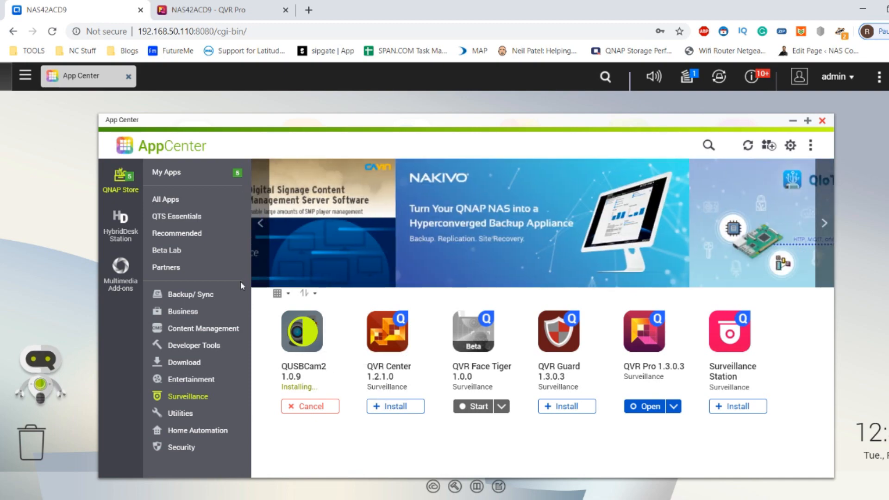
Step: Confirm QUSBCam2 appears in My Apps (19 installed), then close App Center
left_click(166, 172)
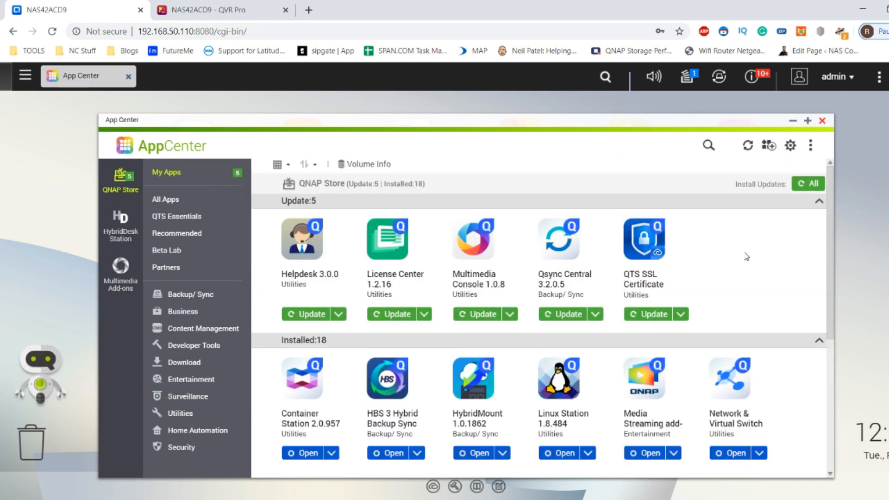
mouse_move(841, 254)
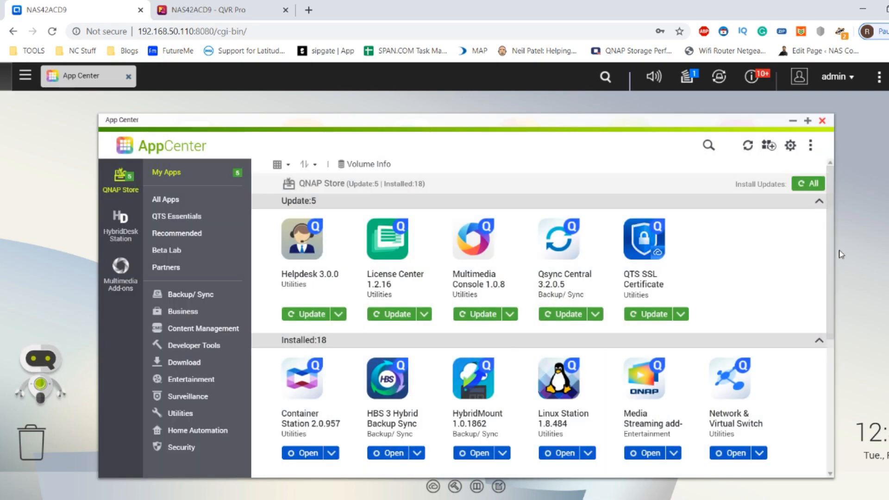
left_click(687, 76)
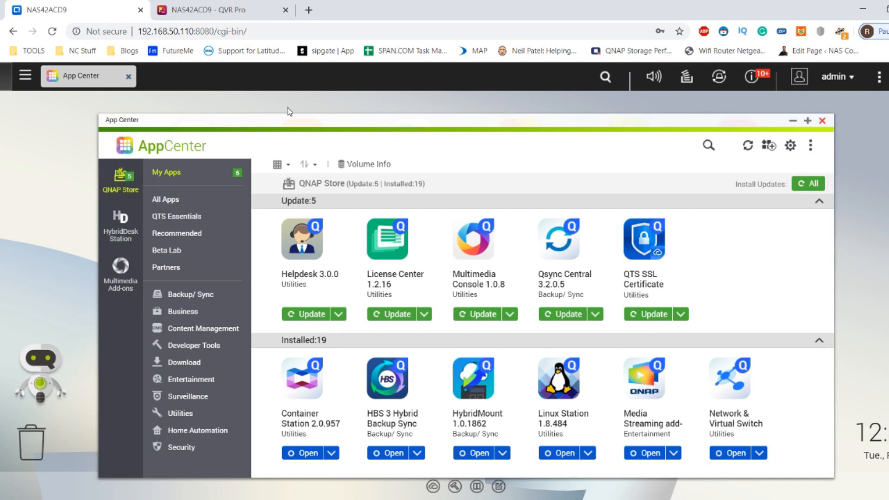
left_click(822, 120)
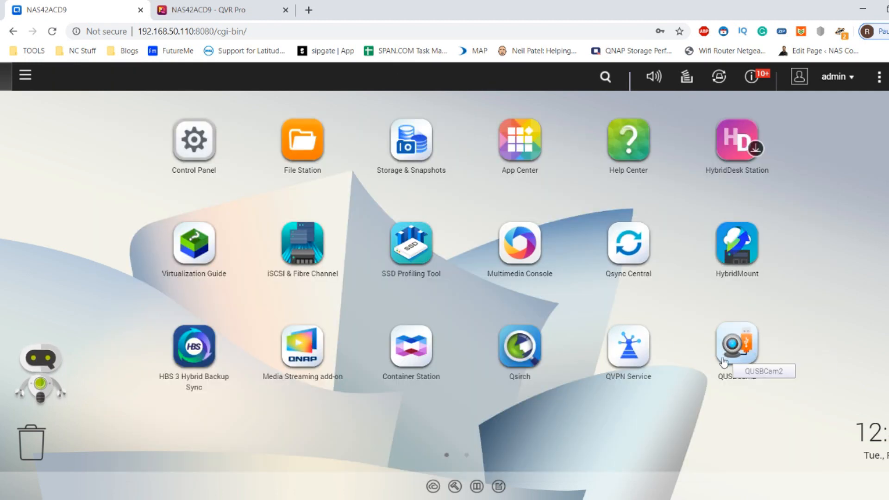
Step: Launch QUSBCam2, finish the Quick Start guide, and hide it at next login
left_click(25, 75)
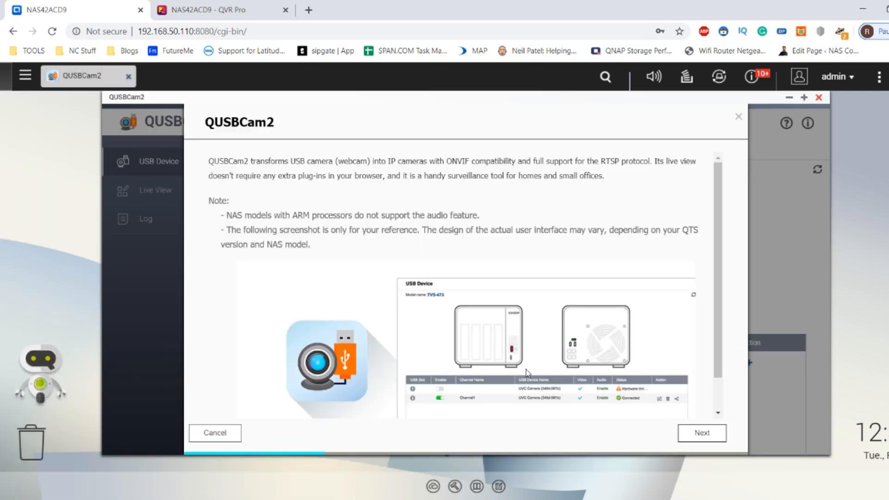
mouse_move(333, 289)
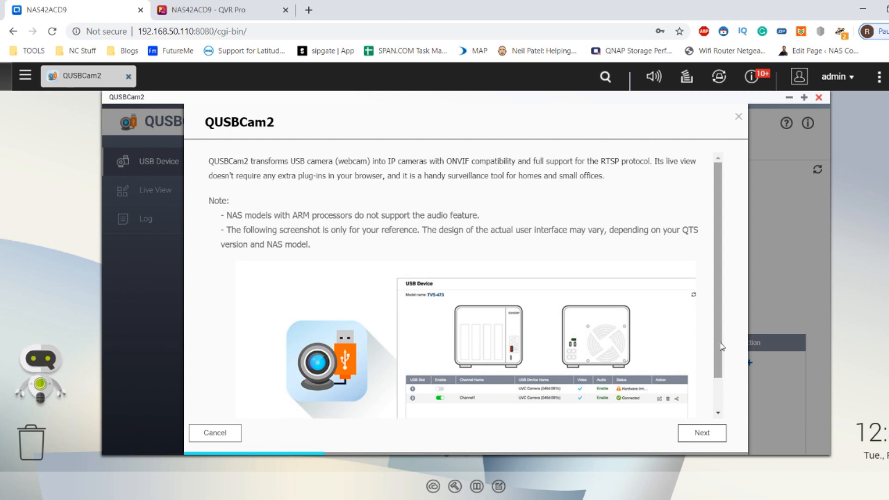
scroll("down", 3)
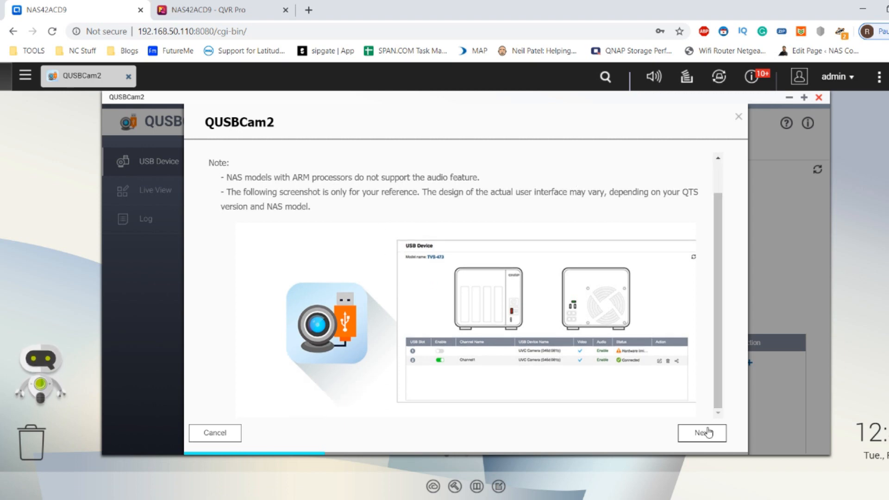
left_click(702, 432)
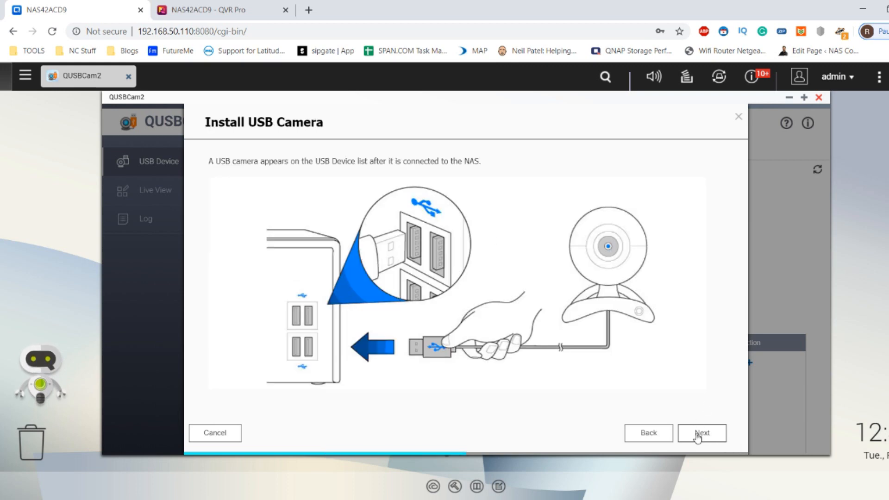
left_click(701, 432)
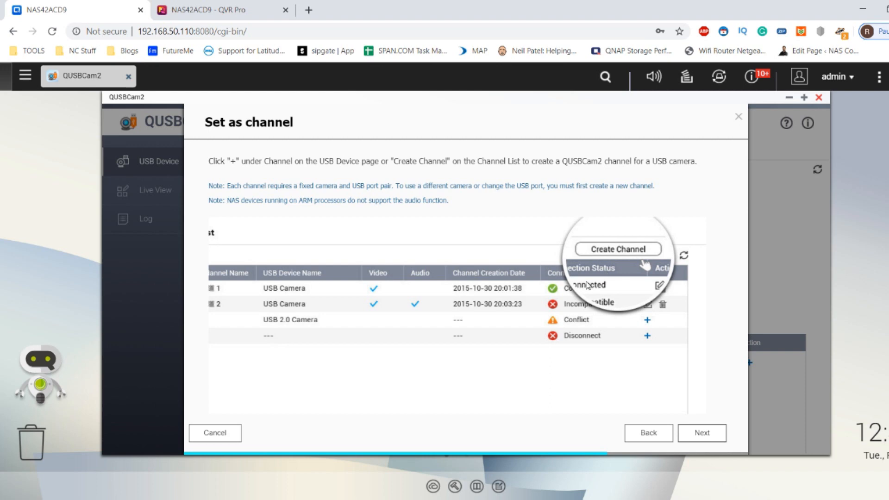
mouse_move(684, 431)
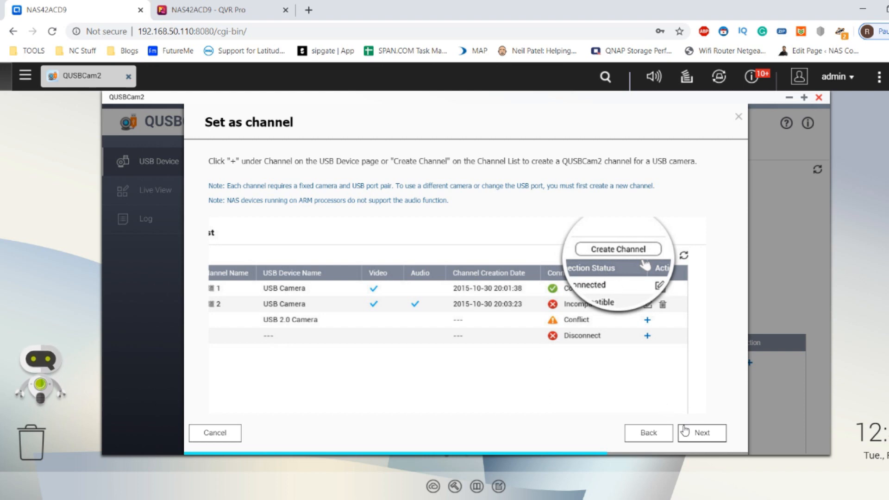
left_click(700, 432)
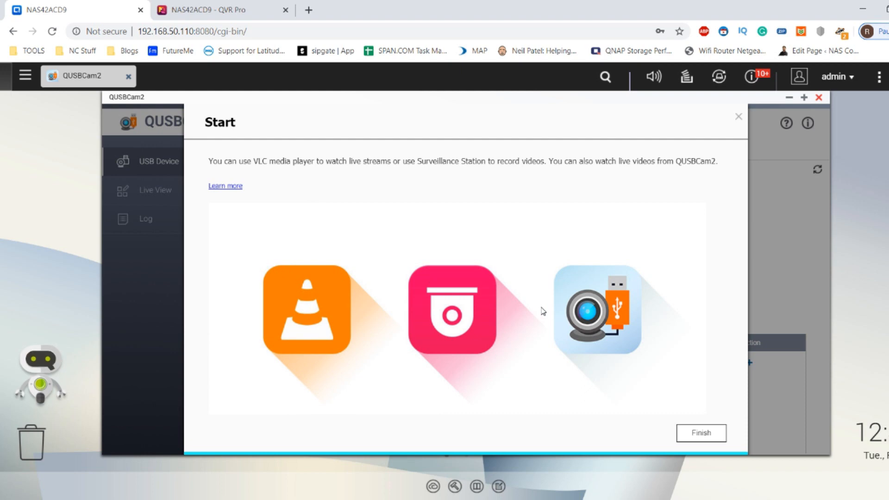
left_click(700, 432)
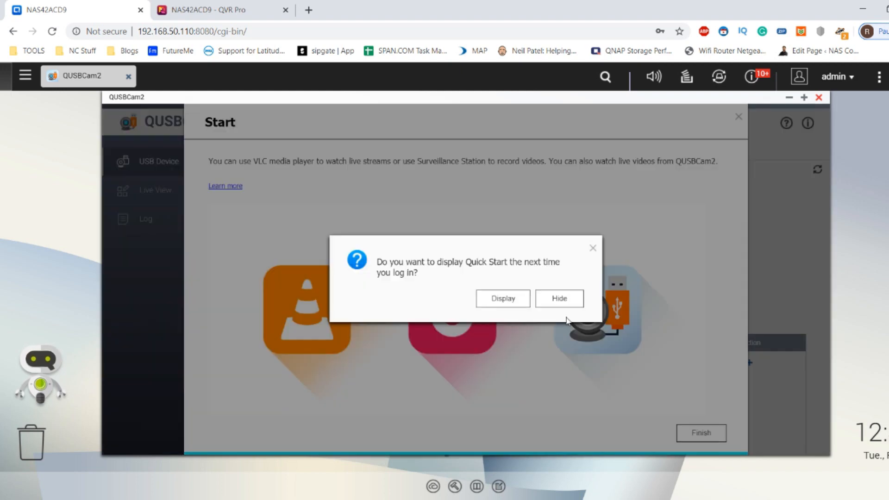
left_click(558, 298)
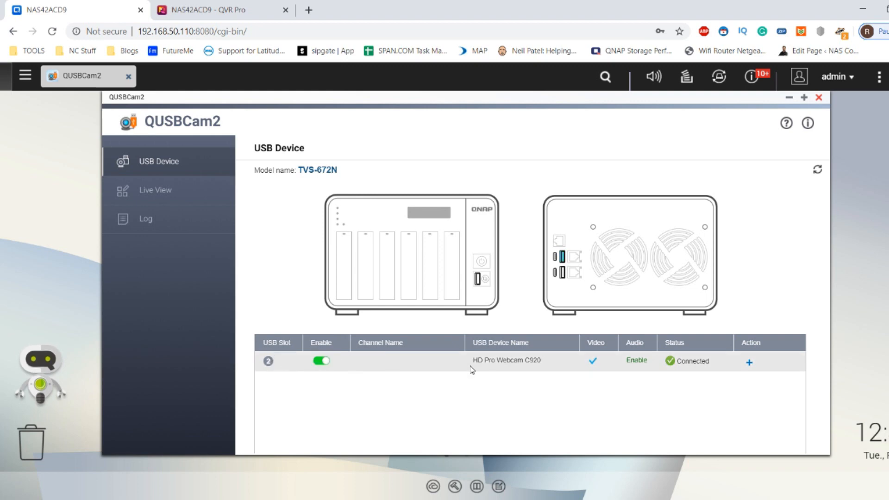
mouse_move(488, 359)
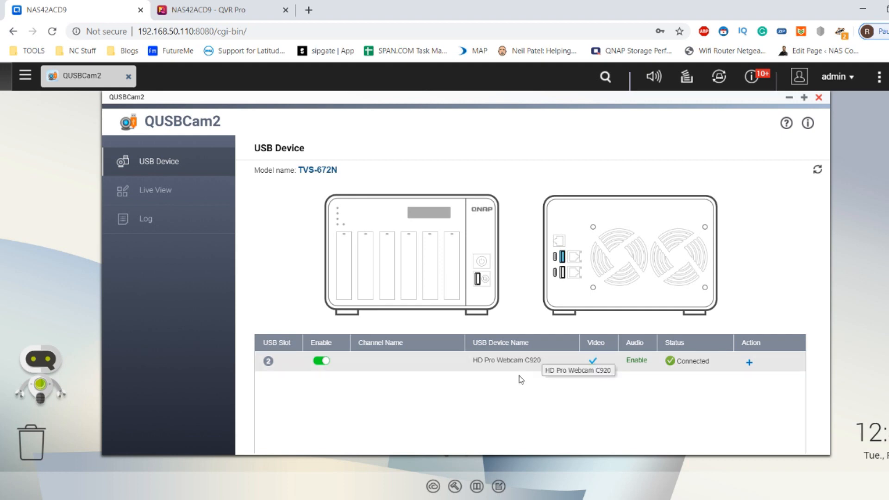
mouse_move(606, 367)
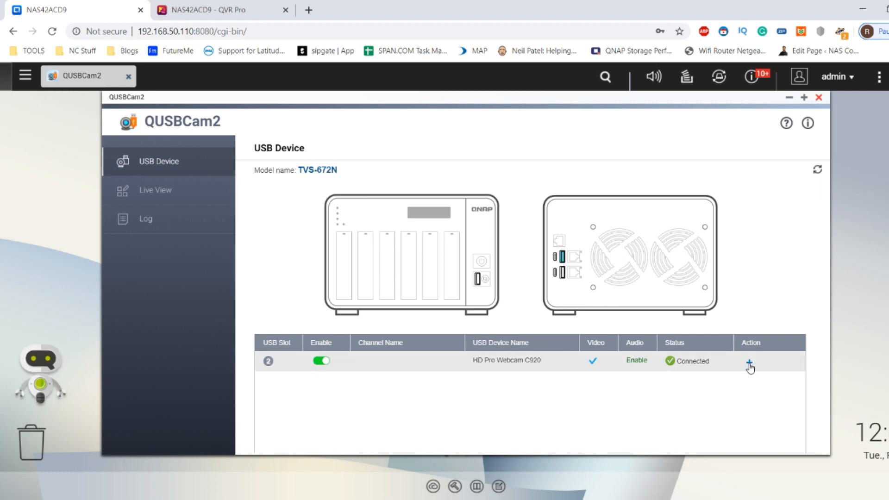
Step: Open Add USB Device for the HD Pro Webcam C920 row
left_click(750, 364)
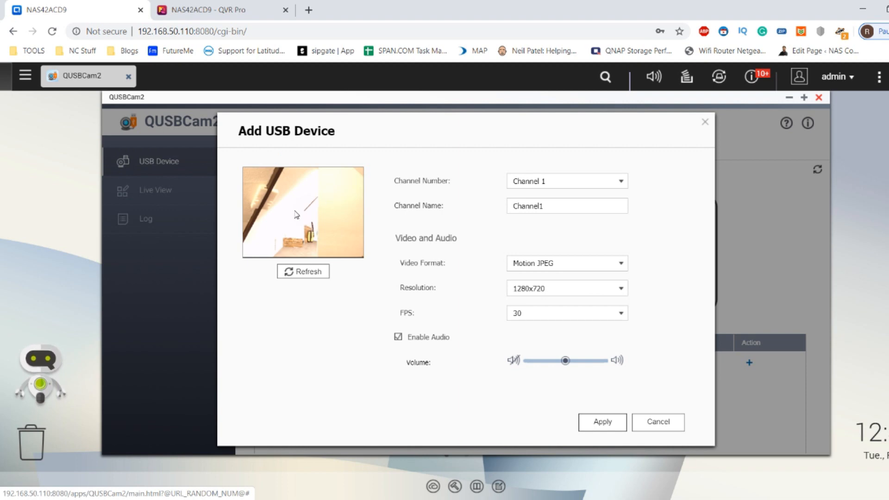
Step: Apply Channel 1 settings for the C920: 1280x720, 30 FPS, audio disabled
left_click(303, 271)
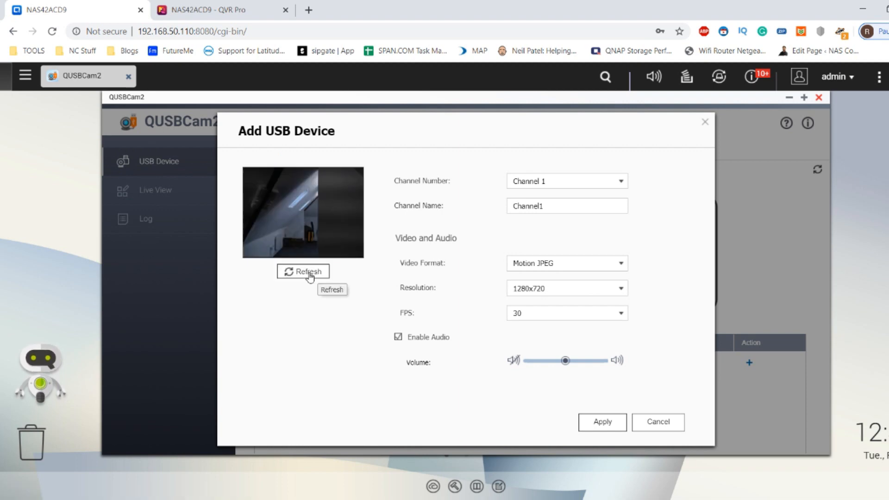
left_click(302, 271)
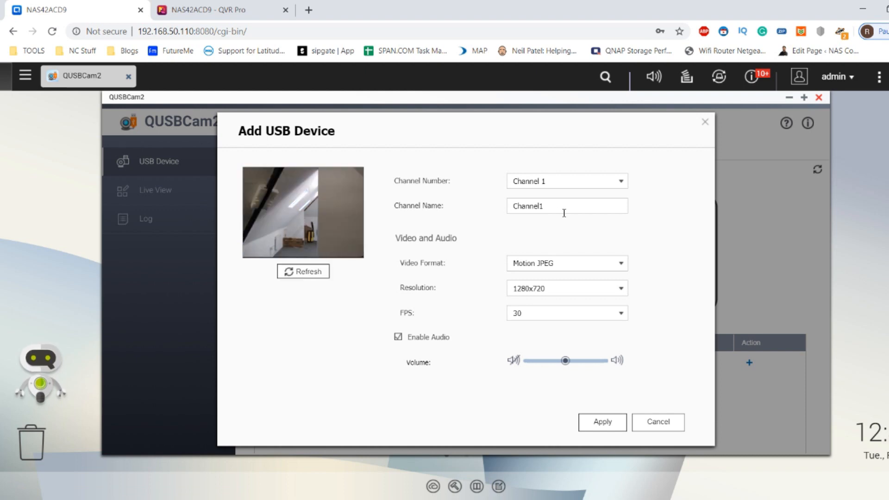
left_click(565, 181)
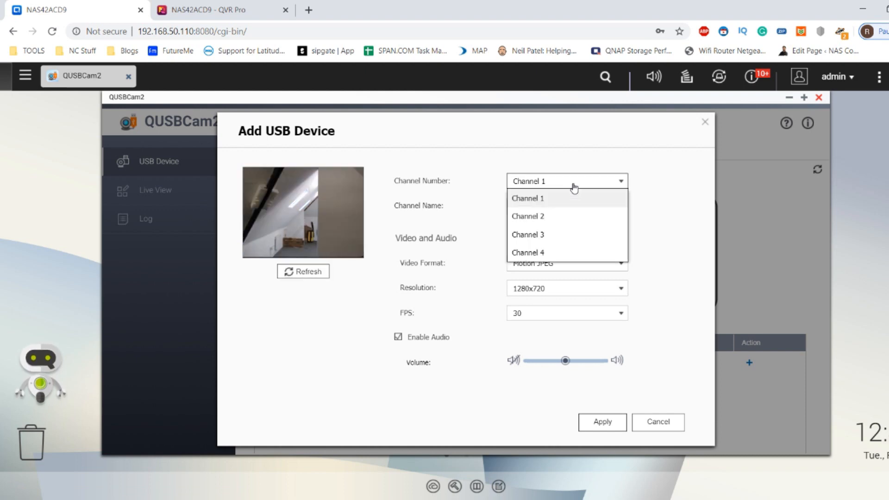
left_click(527, 197)
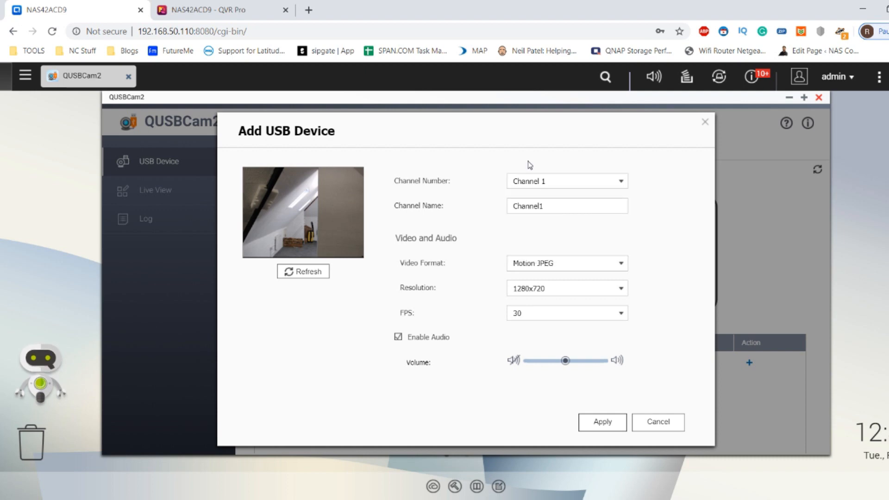
mouse_move(539, 263)
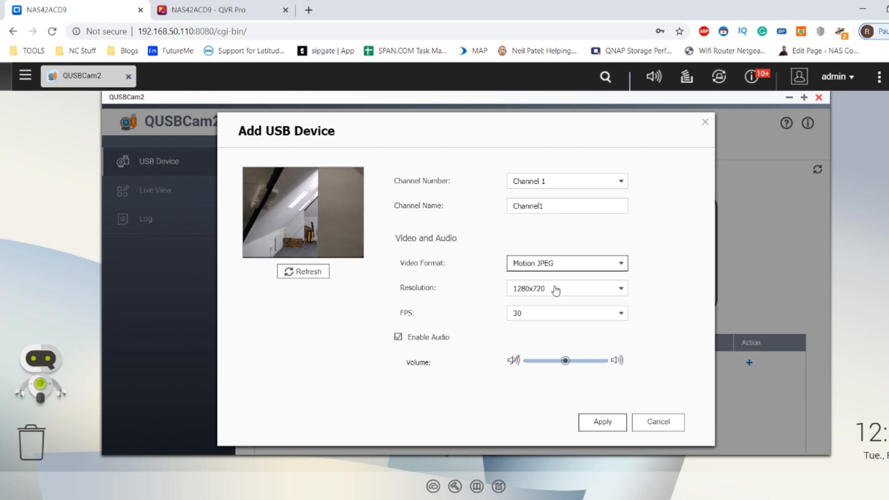
left_click(566, 288)
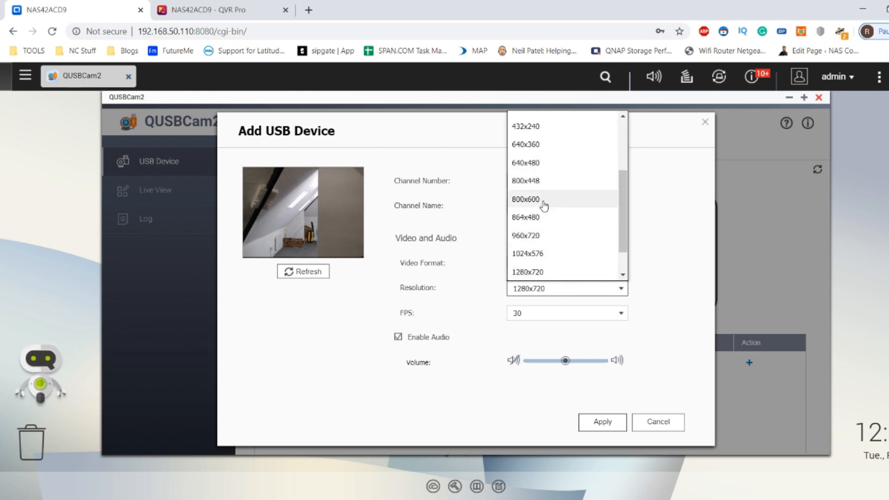
scroll("down", 3)
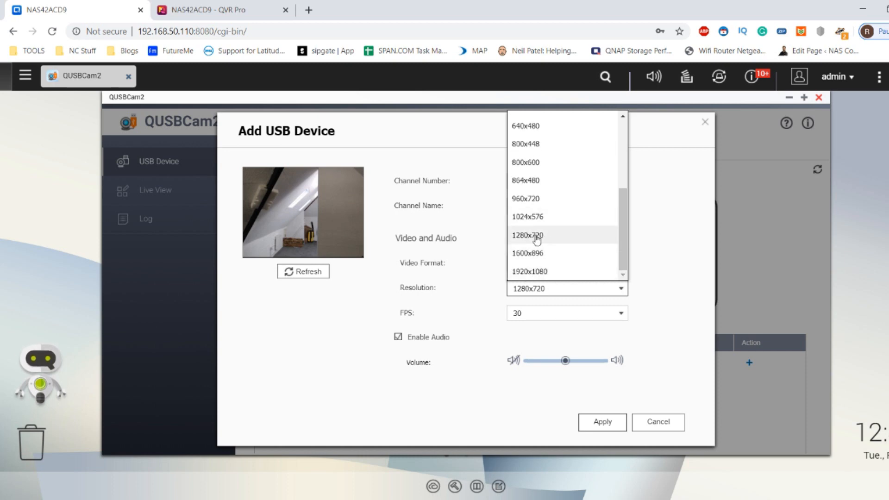
left_click(526, 235)
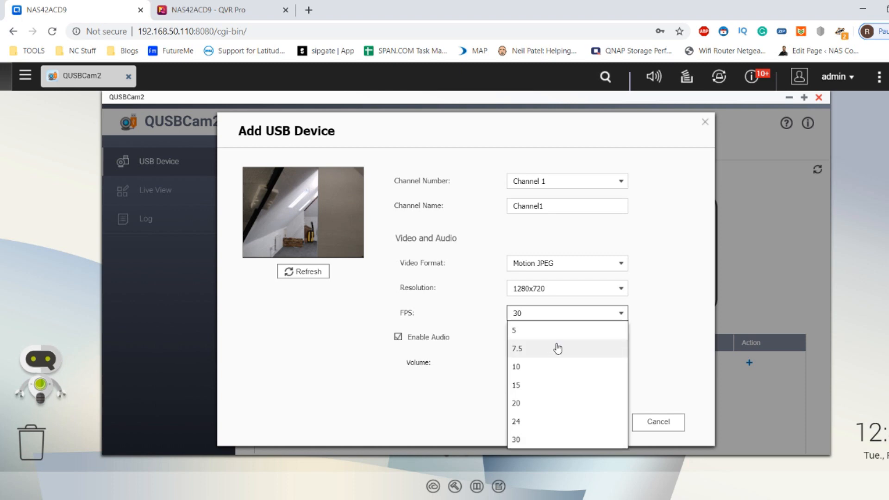
mouse_move(611, 348)
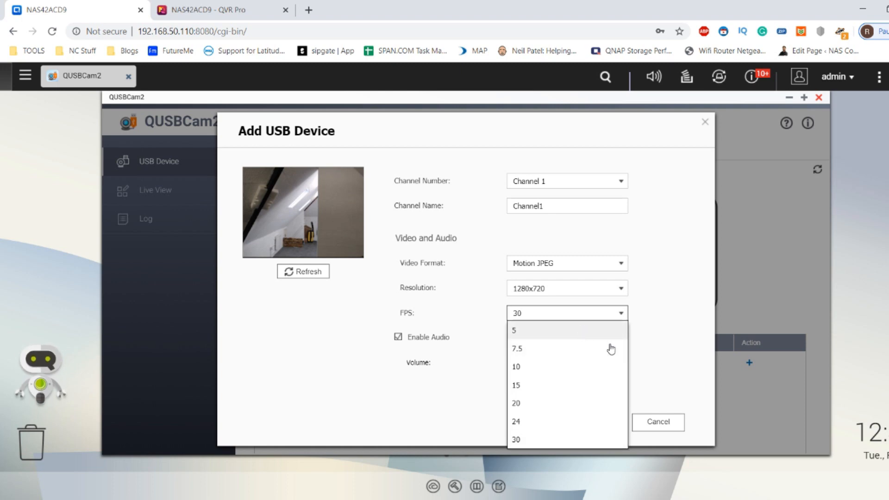
left_click(516, 439)
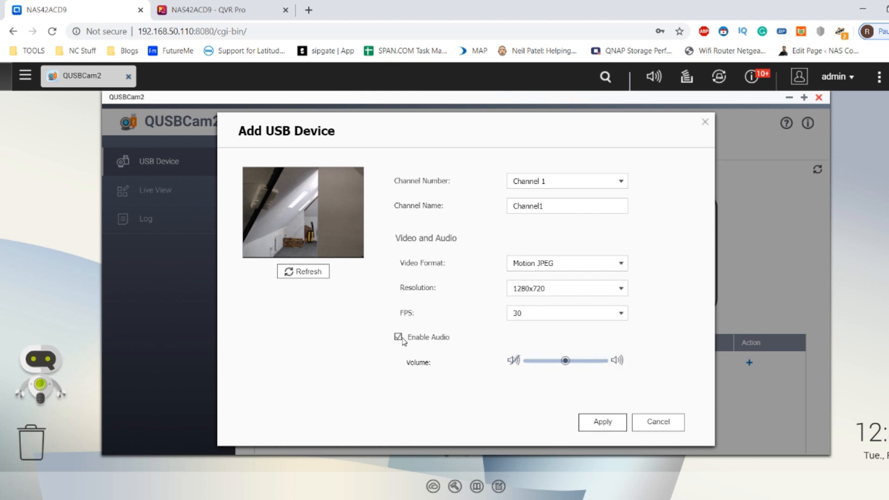
mouse_move(436, 338)
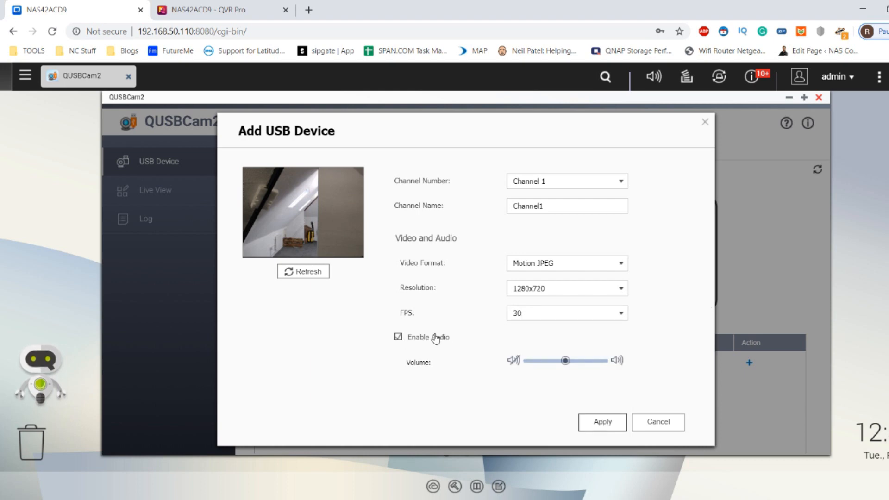
left_click(398, 337)
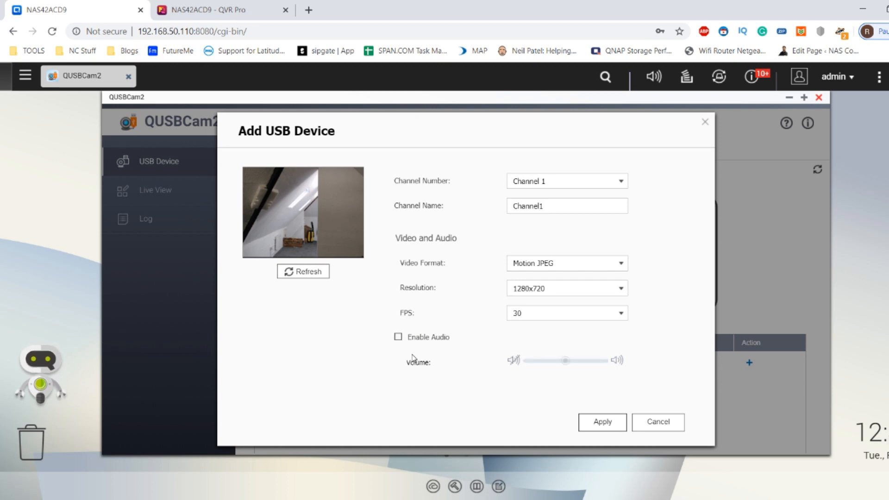
mouse_move(381, 340)
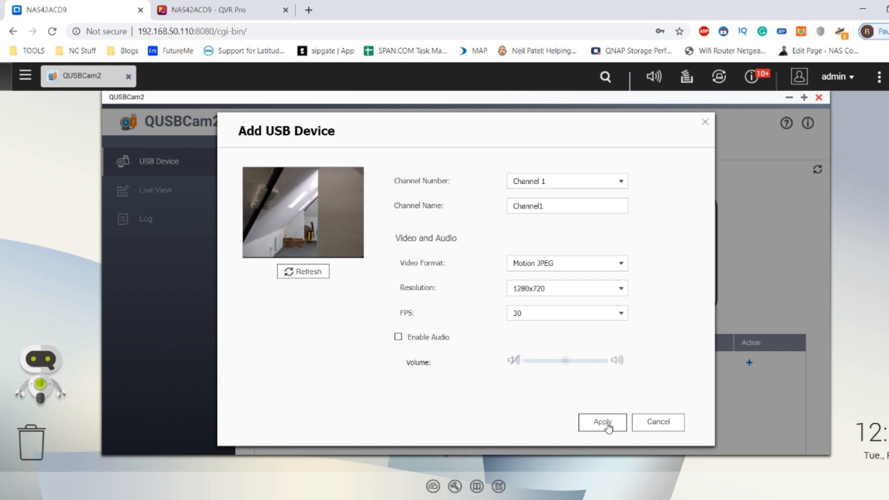
left_click(601, 422)
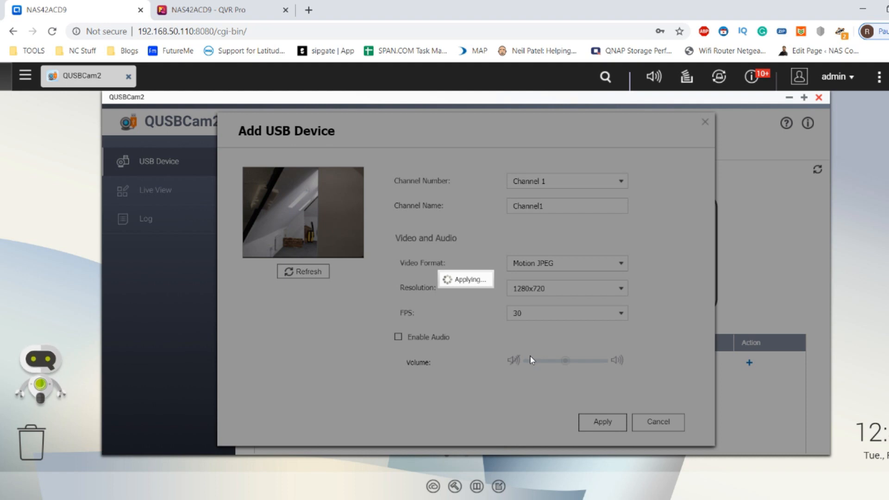
mouse_move(436, 242)
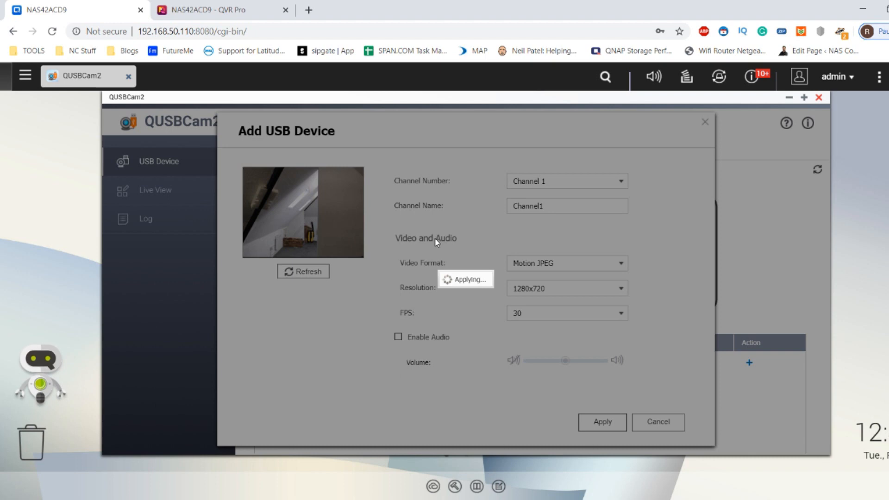
left_click(601, 422)
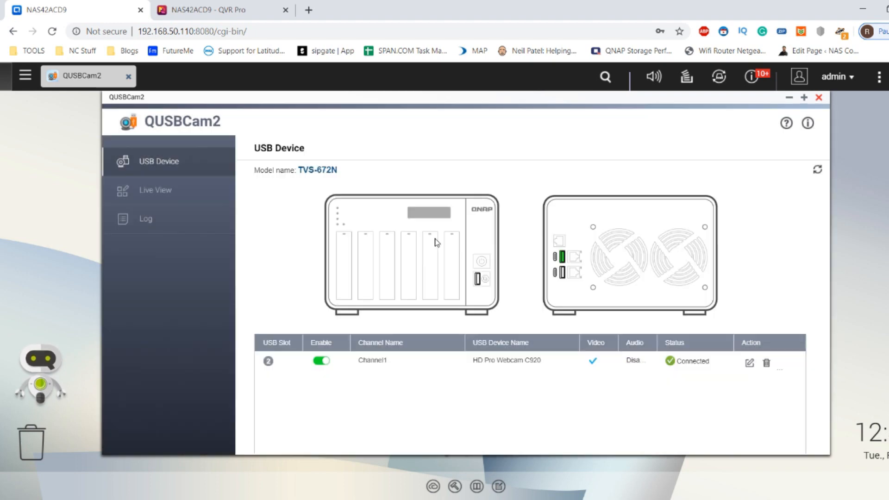
mouse_move(243, 306)
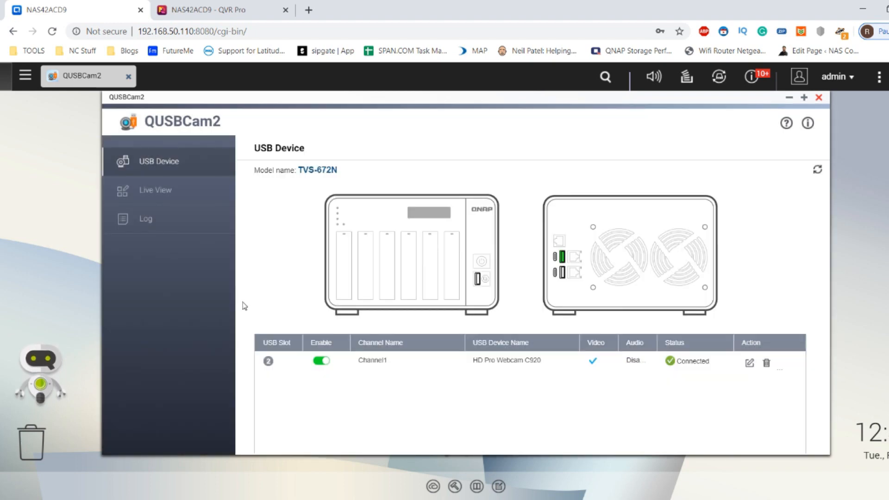
mouse_move(379, 254)
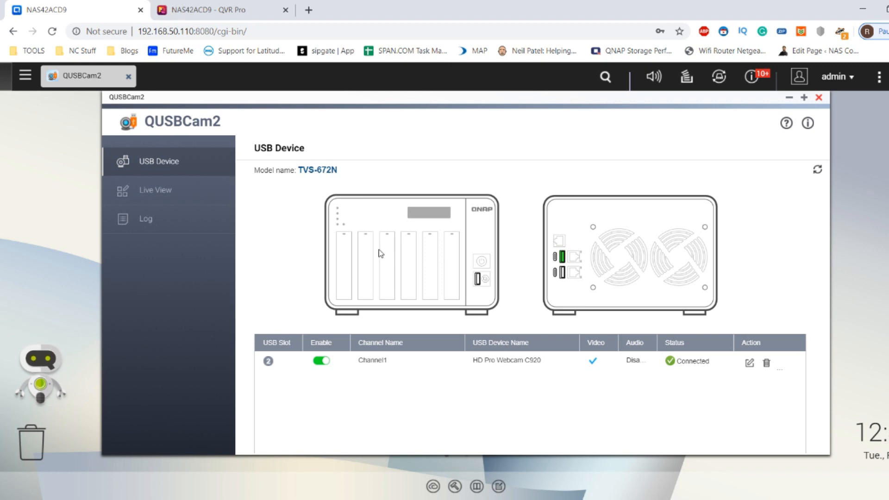
mouse_move(833, 244)
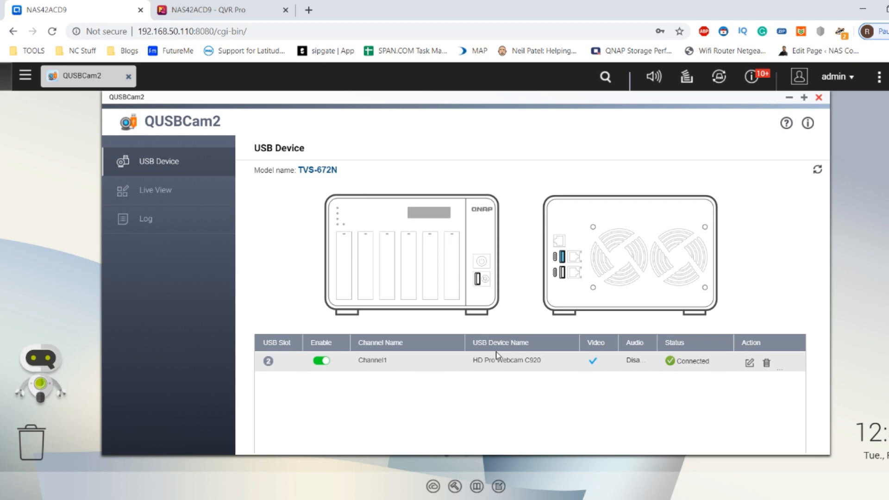
mouse_move(268, 361)
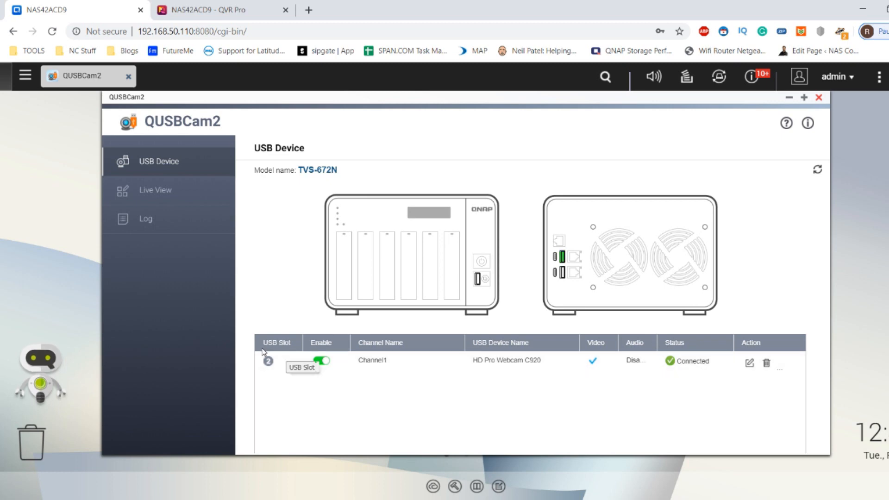
mouse_move(243, 233)
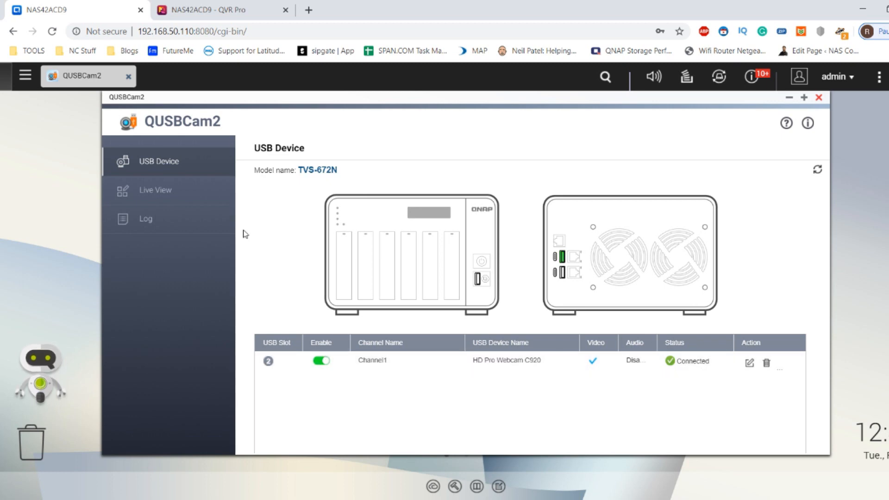
Step: Show Channel 1's Live View, checking and closing QUSBCam2's version information
left_click(155, 190)
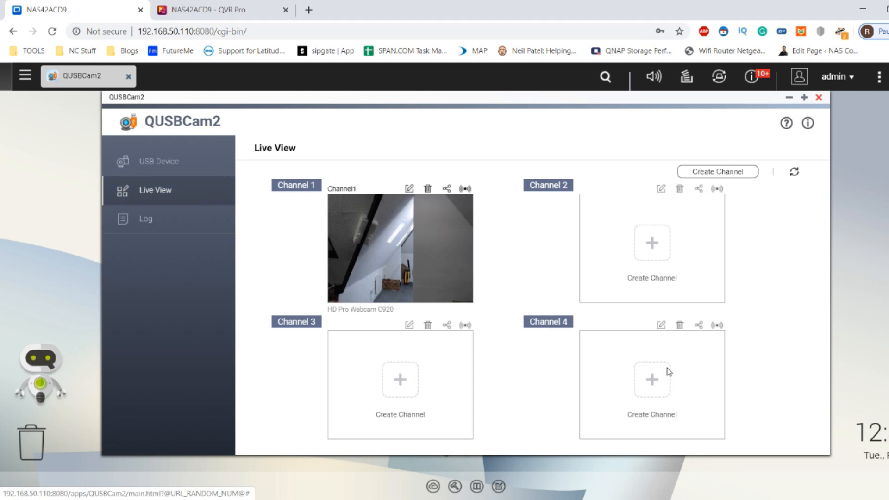
mouse_move(523, 356)
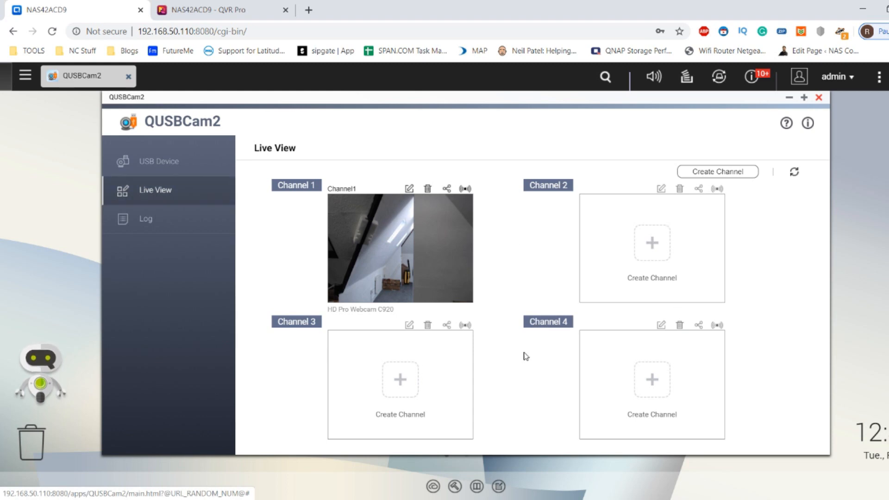
mouse_move(786, 124)
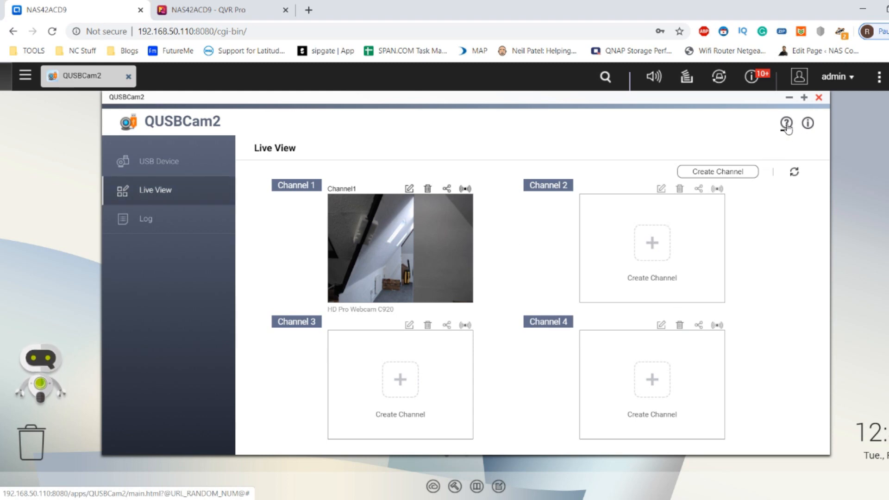
left_click(807, 123)
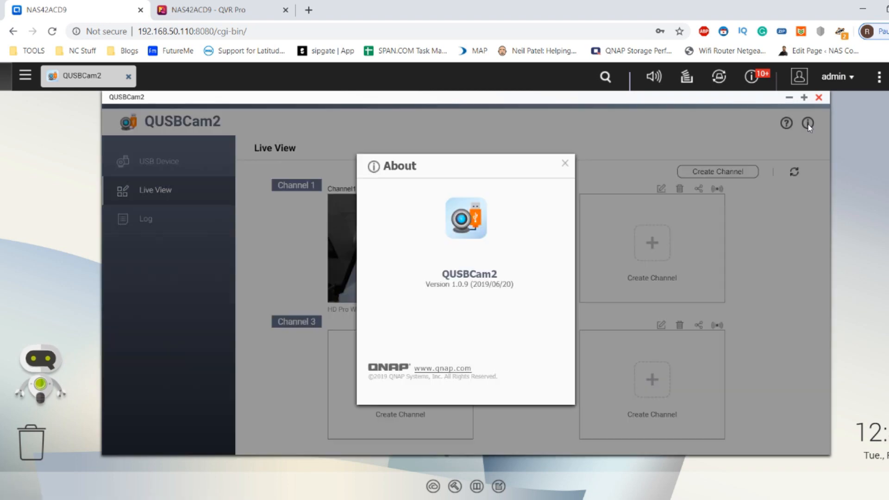
left_click(564, 163)
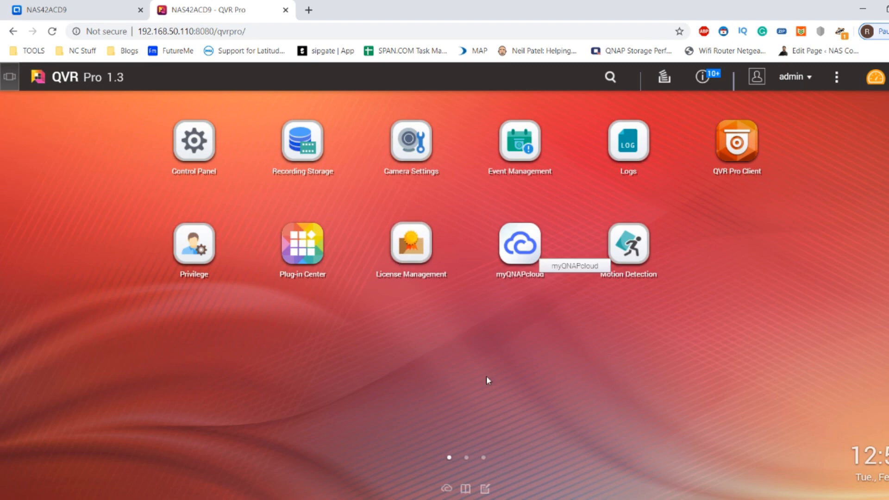
mouse_move(469, 97)
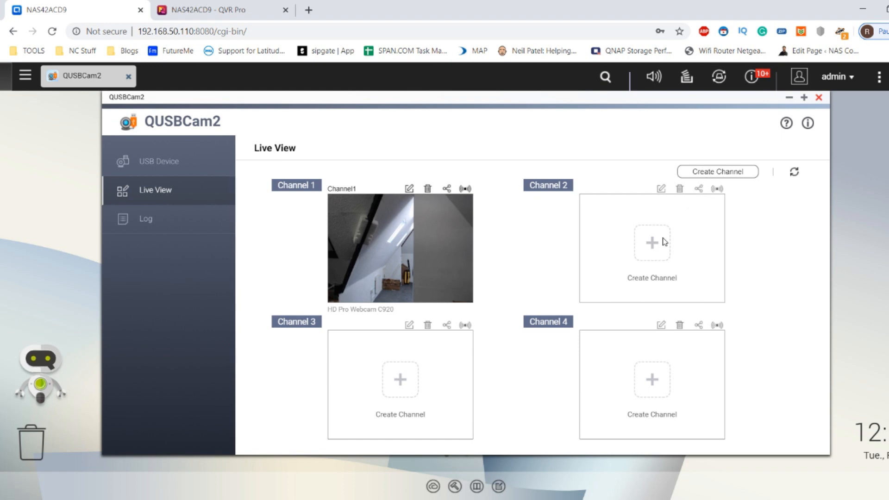
mouse_move(653, 246)
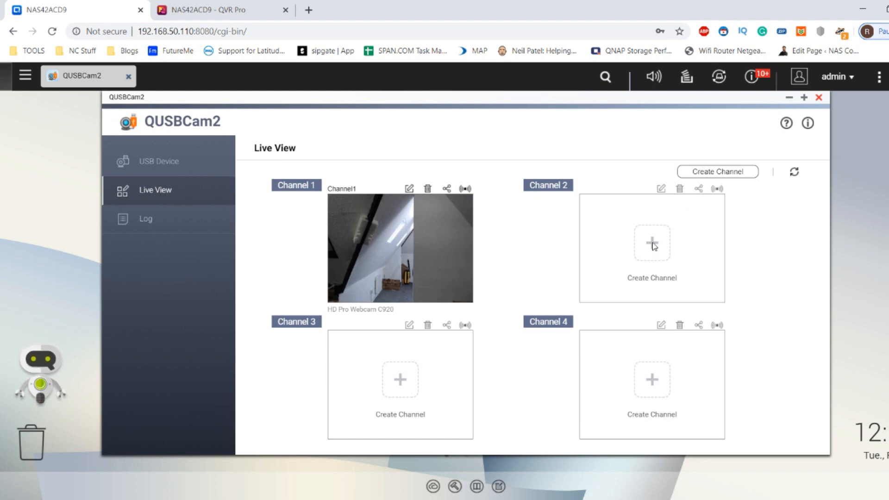
mouse_move(570, 207)
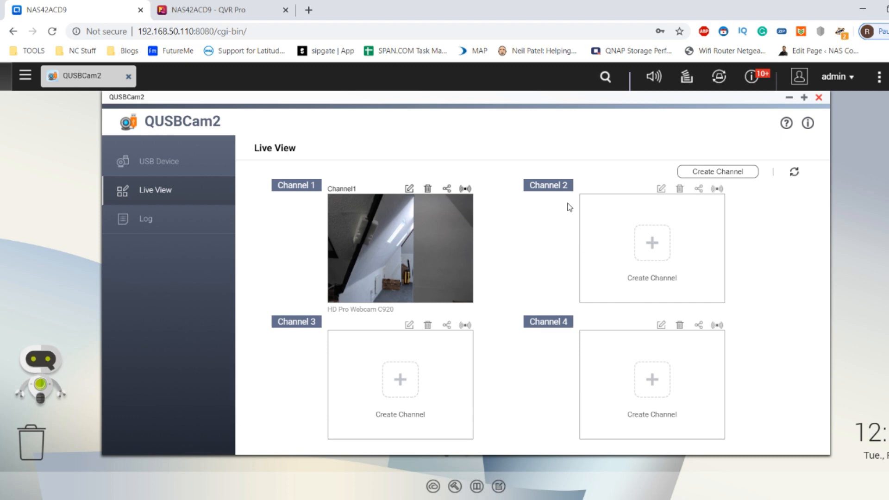
mouse_move(688, 271)
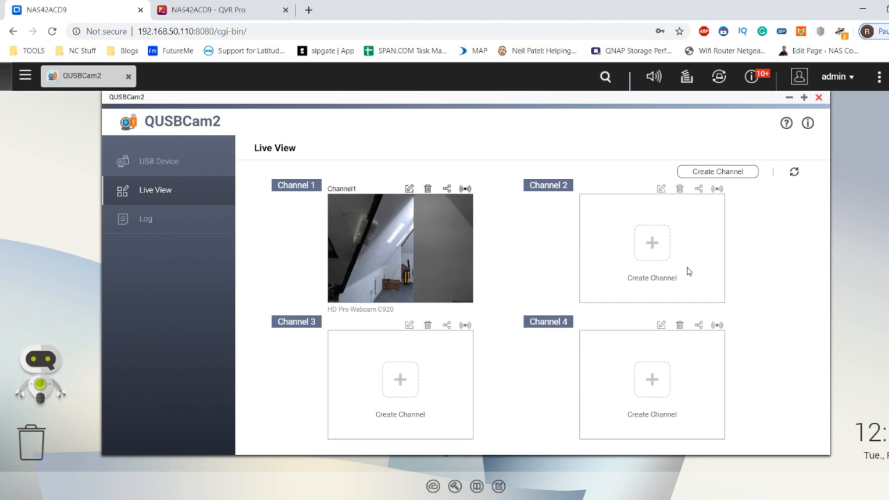
mouse_move(453, 287)
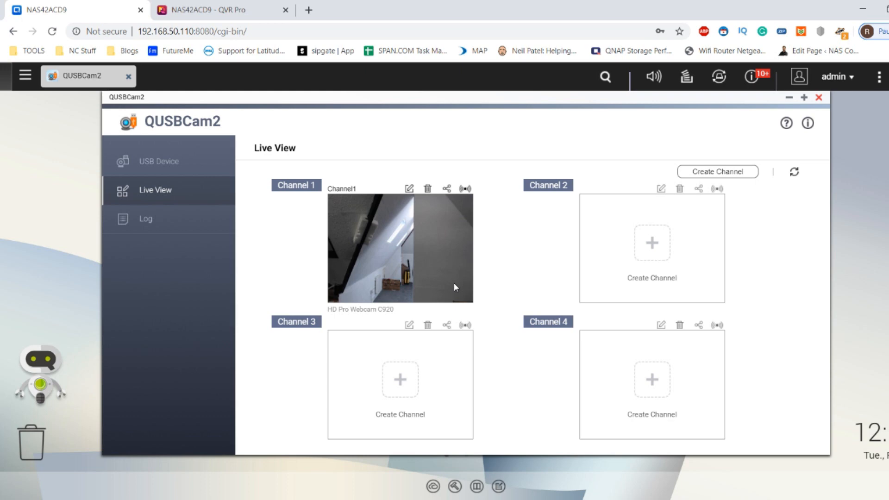
mouse_move(402, 188)
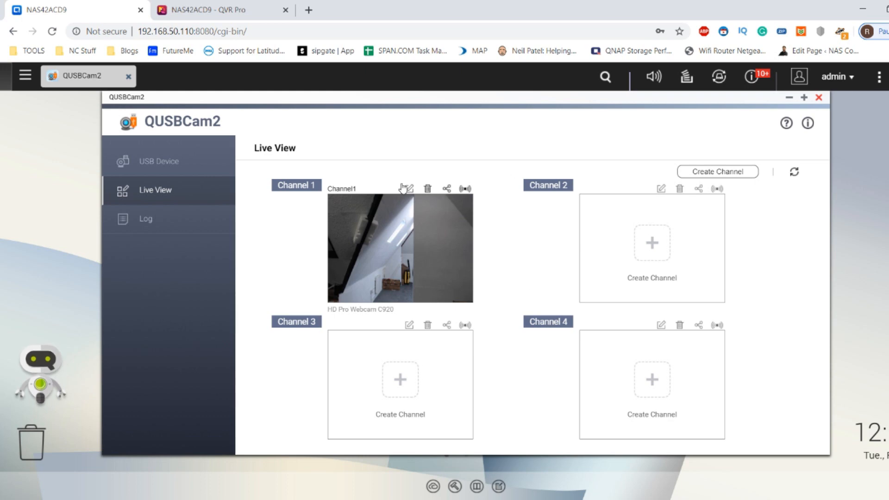
mouse_move(368, 260)
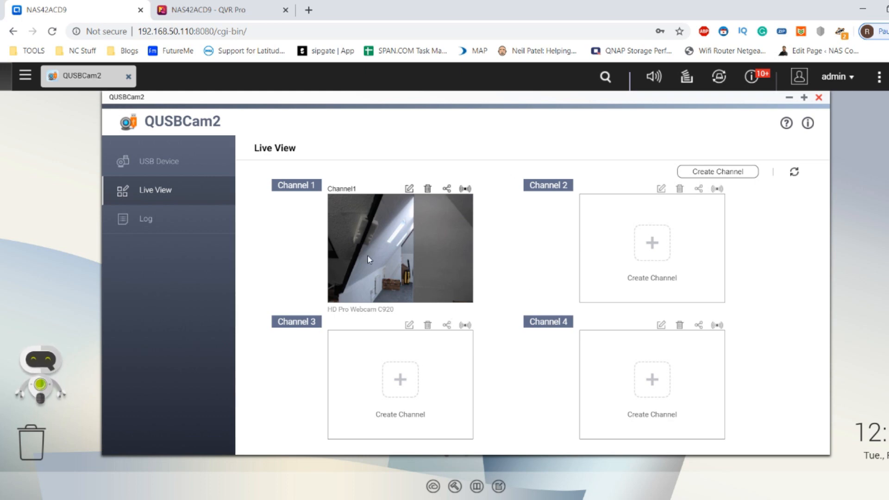
mouse_move(711, 222)
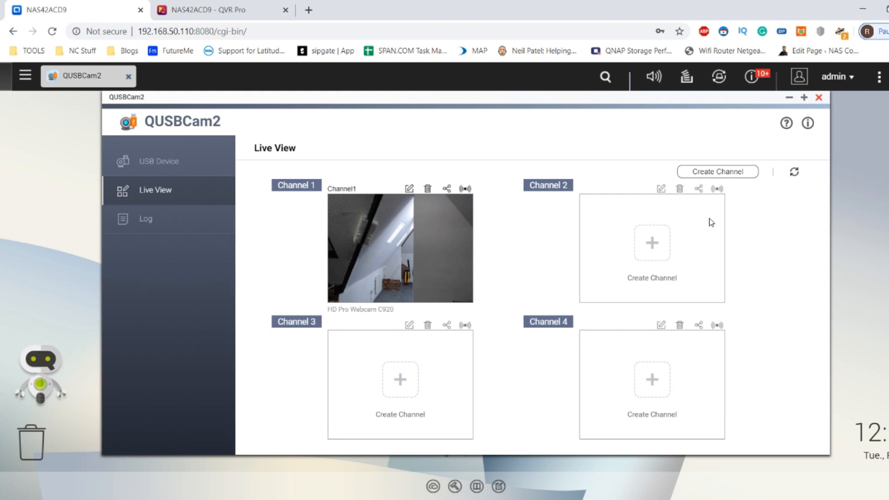
mouse_move(637, 208)
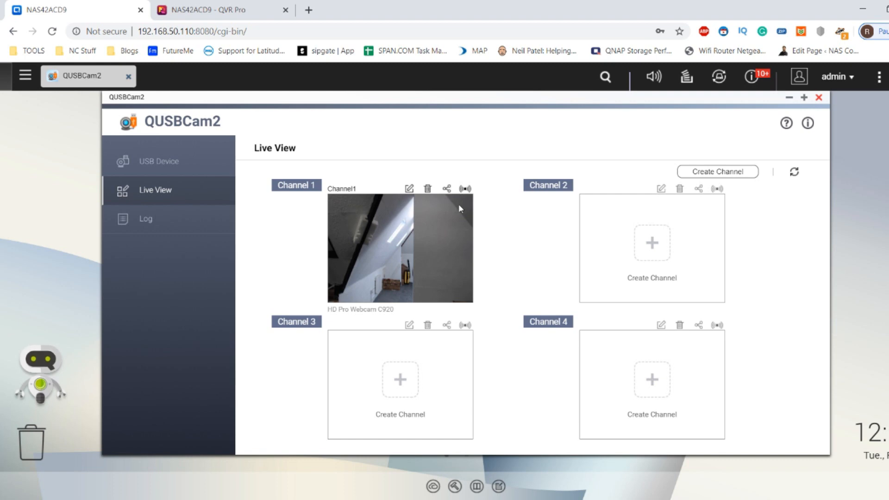
mouse_move(409, 189)
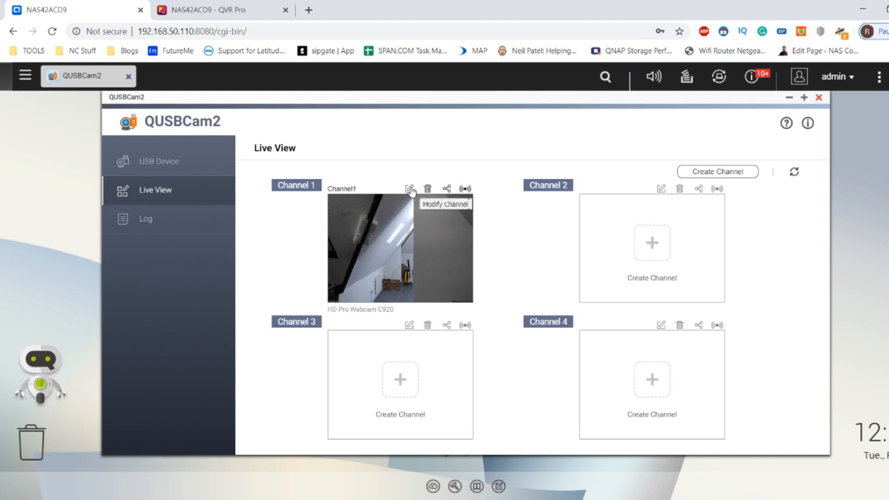
mouse_move(409, 185)
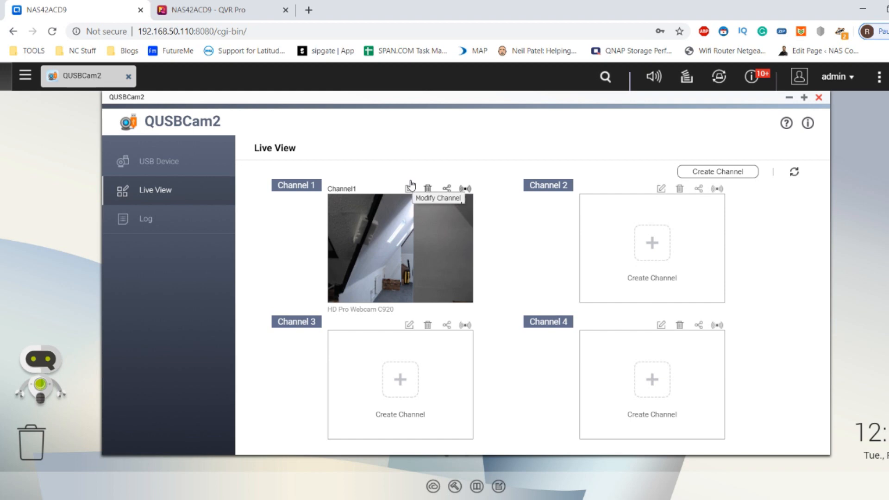
left_click(409, 187)
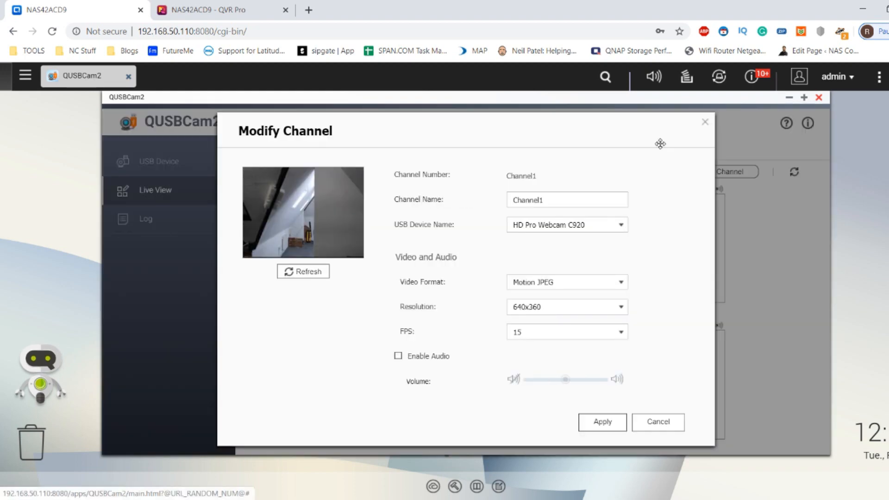
mouse_move(490, 313)
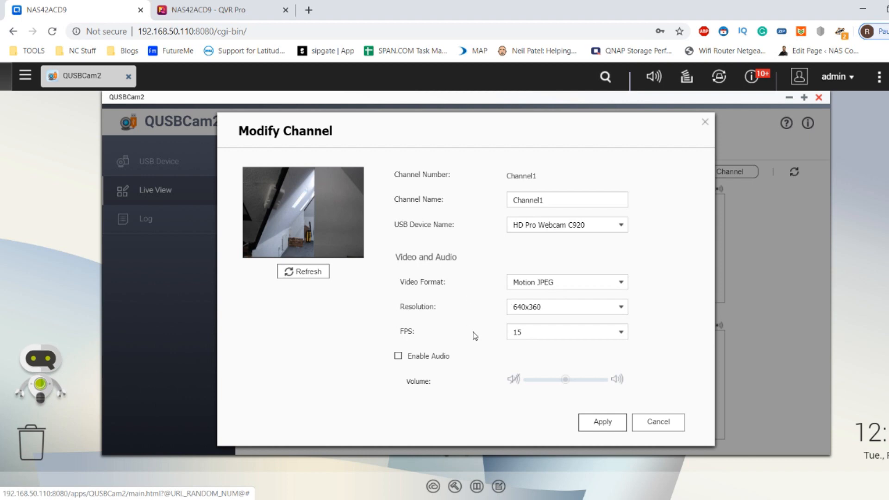
mouse_move(595, 186)
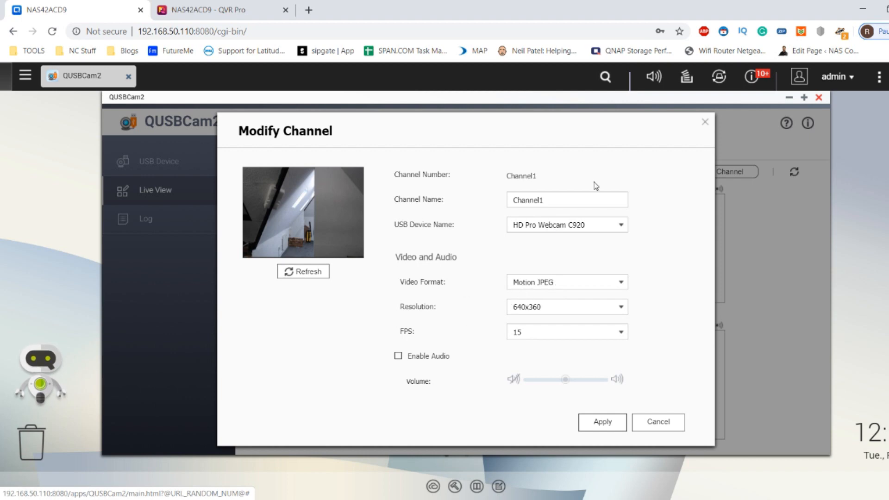
left_click(657, 422)
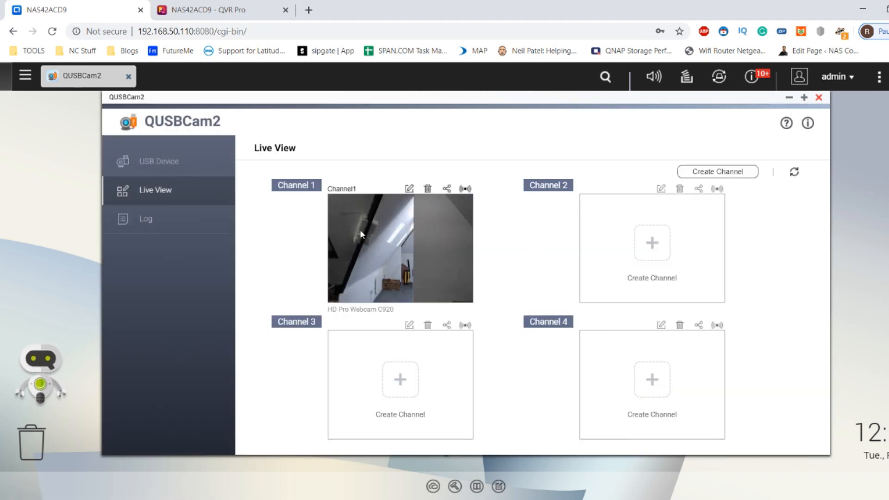
mouse_move(428, 189)
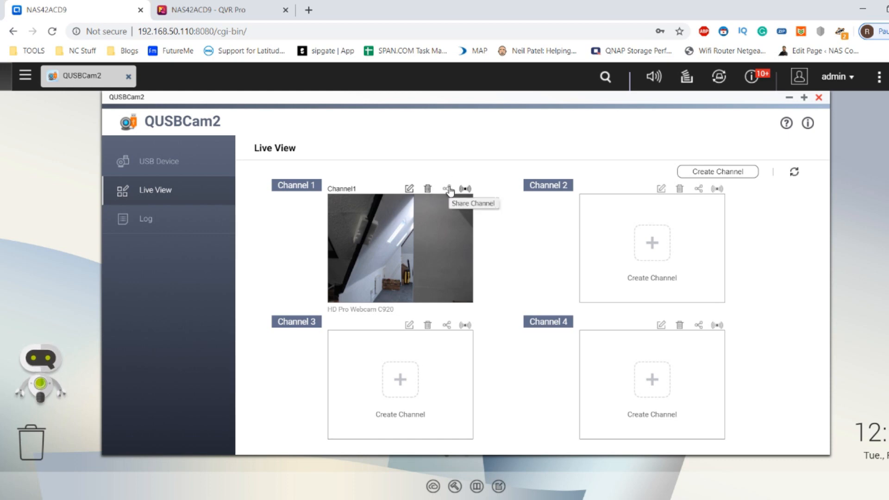
Step: Enable sharing for Channel 1 and generate a share link using the local network address
left_click(448, 189)
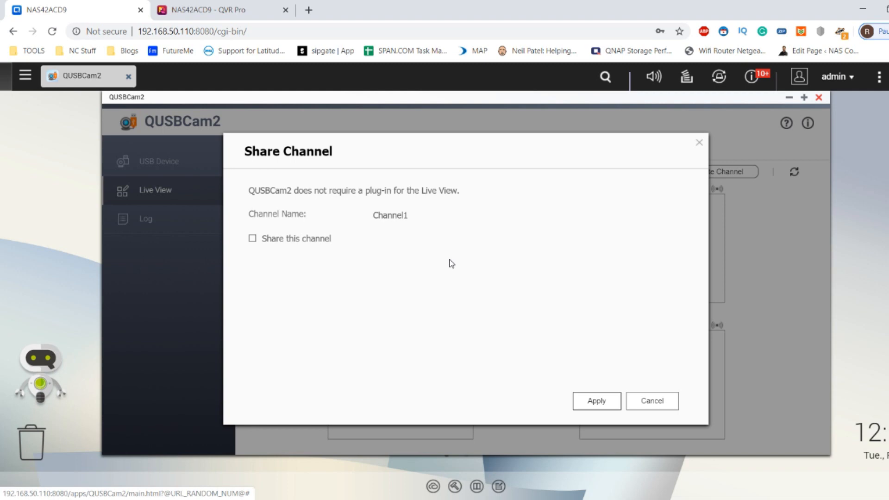
left_click(251, 238)
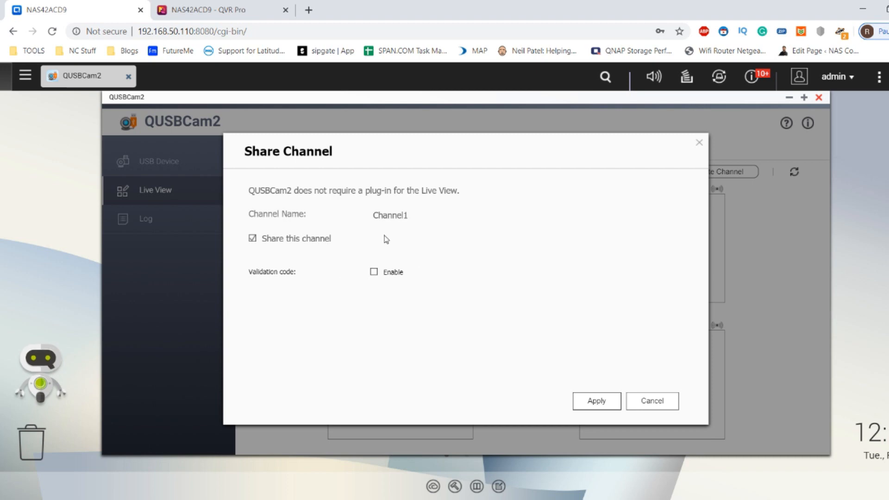
left_click(596, 401)
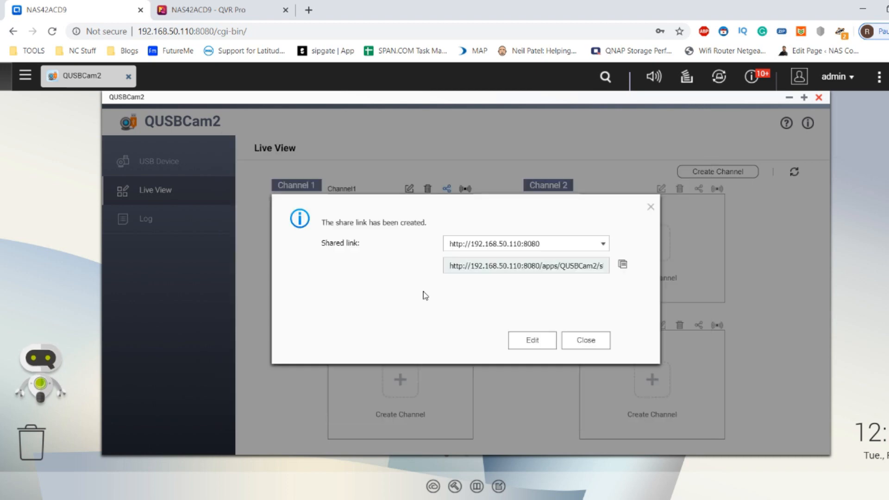
left_click(603, 243)
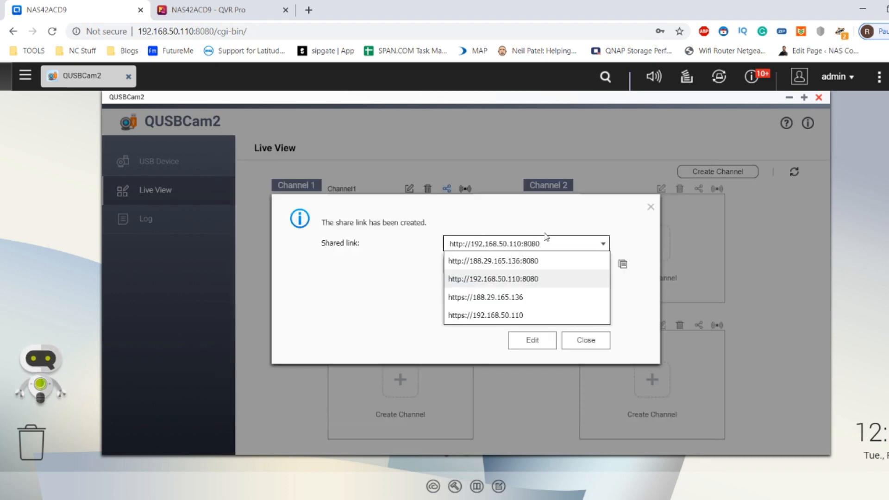
left_click(493, 278)
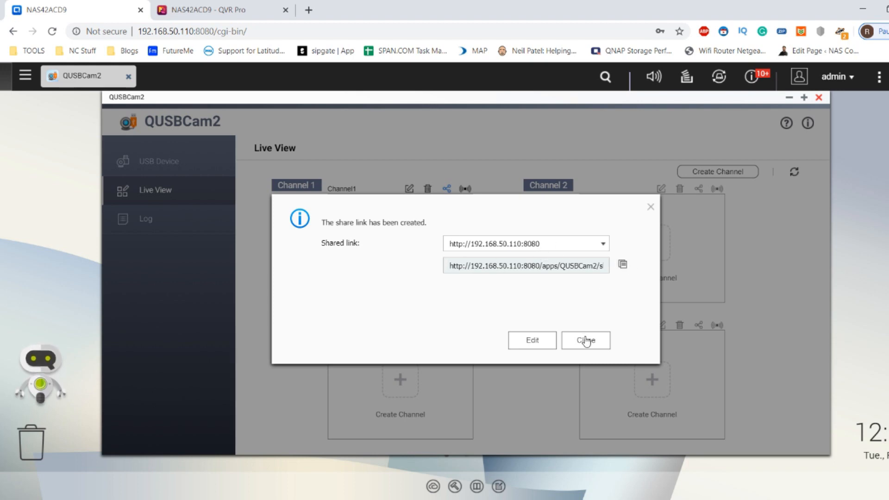
left_click(585, 340)
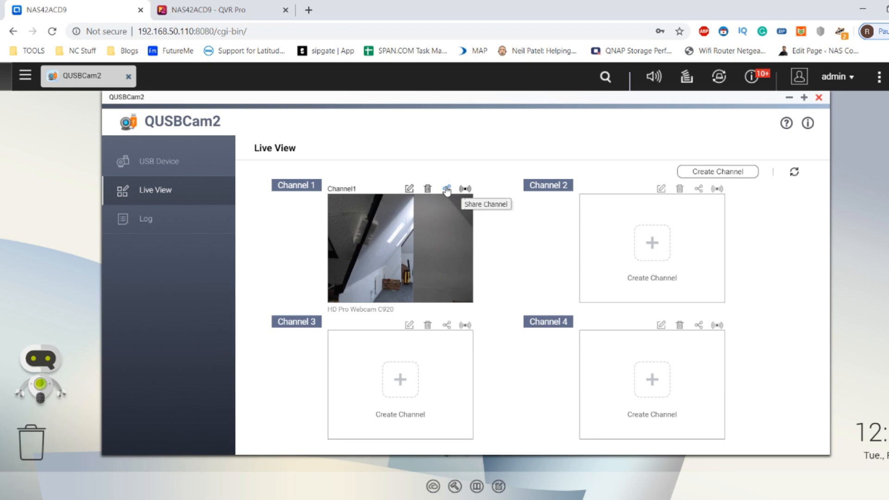
Step: Revisit Channel 1's share settings and save them with sharing turned off
left_click(446, 188)
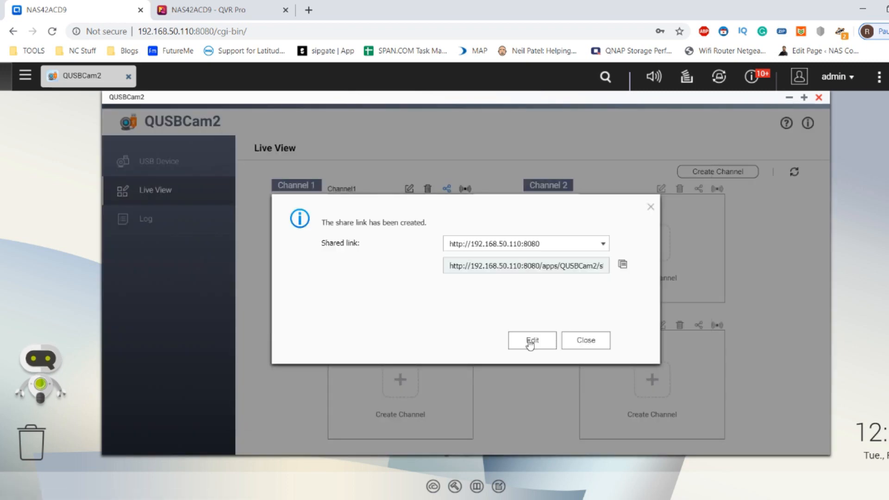
left_click(531, 341)
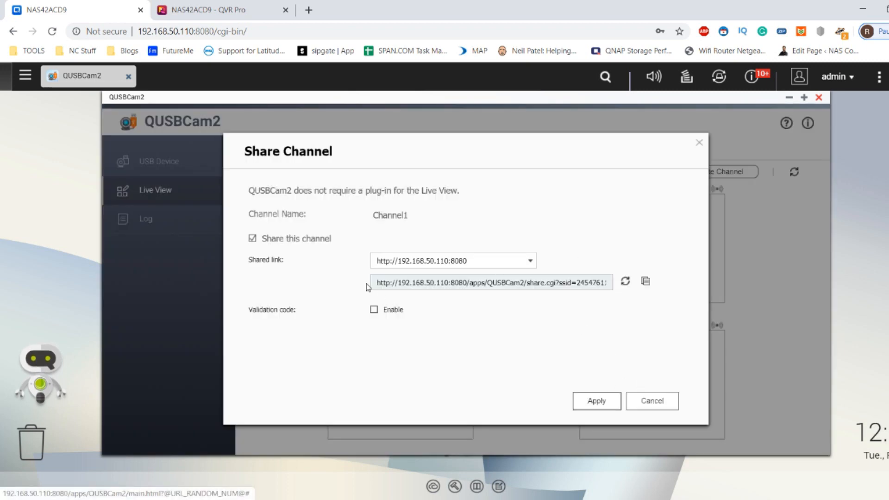
left_click(651, 400)
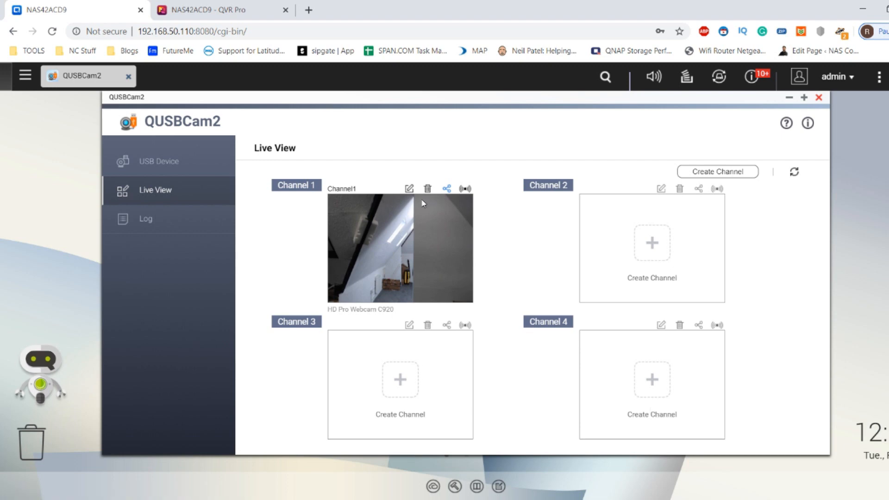
left_click(446, 188)
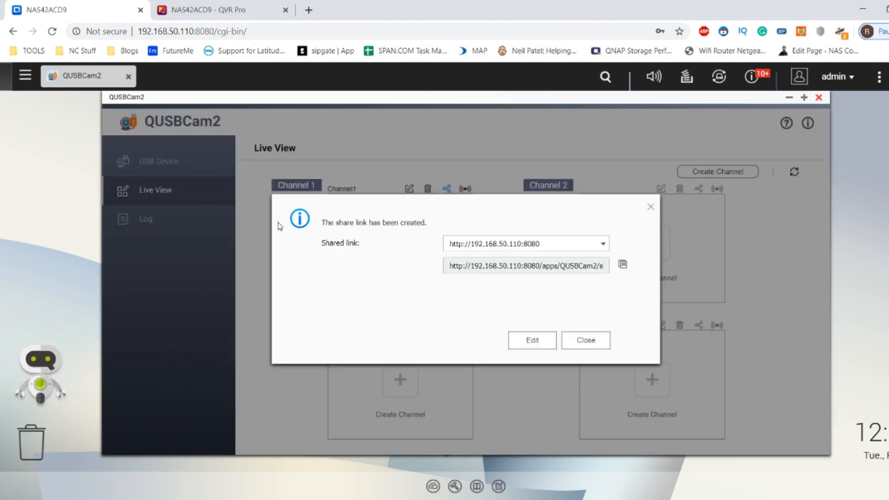
left_click(585, 340)
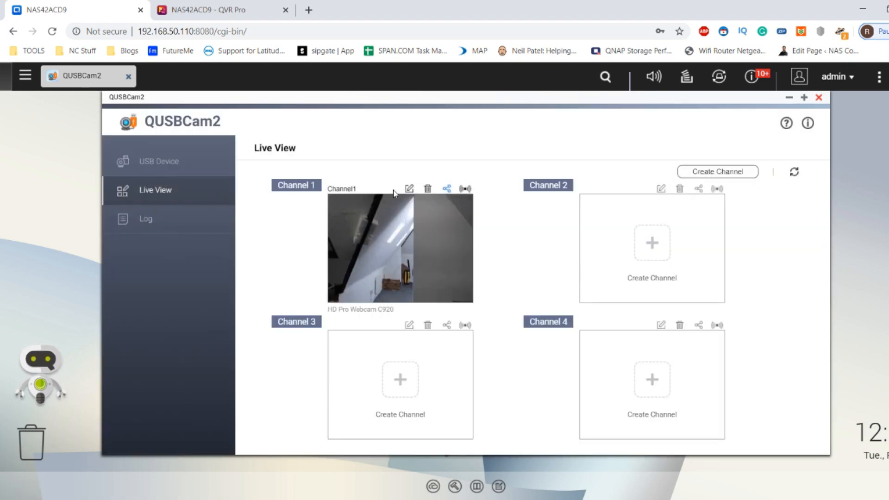
left_click(447, 188)
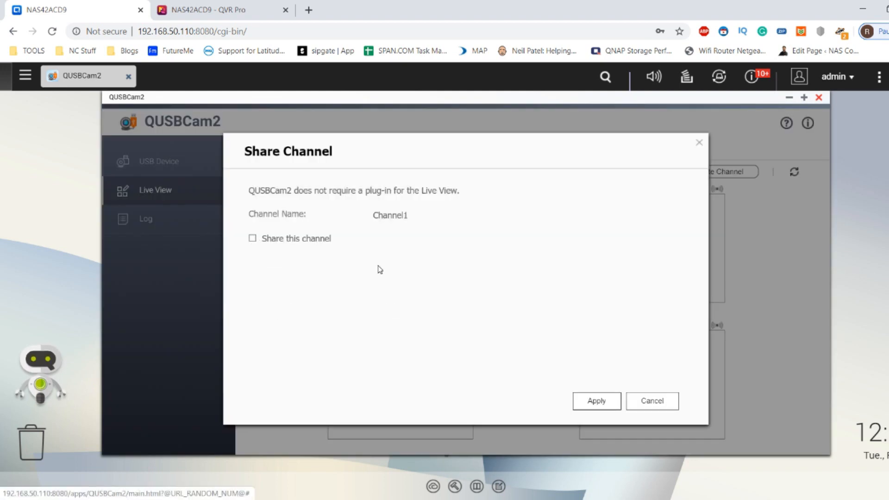
left_click(652, 401)
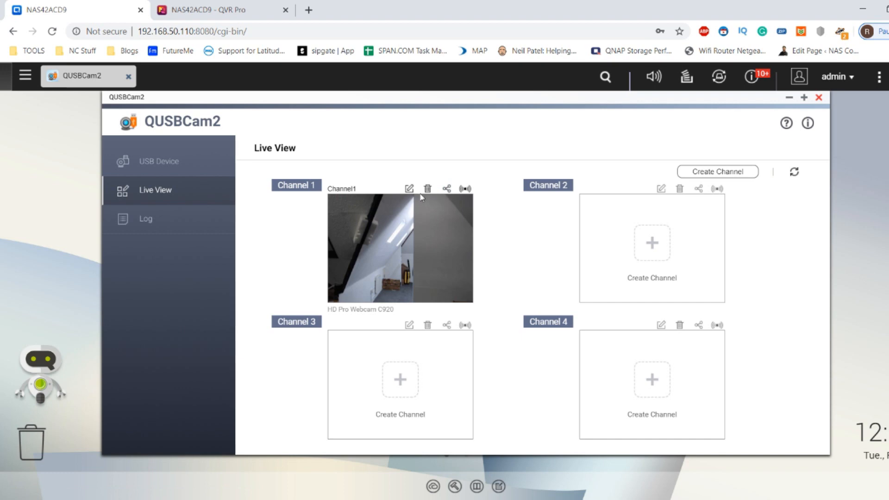
mouse_move(399, 218)
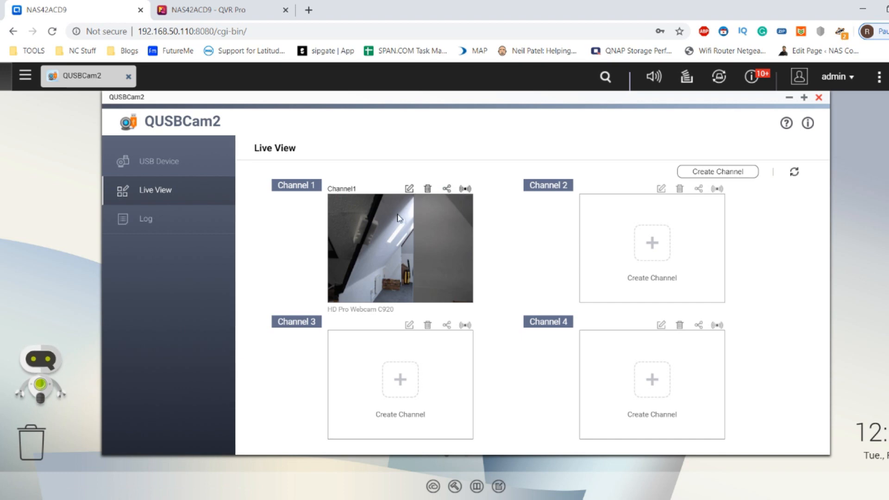
mouse_move(442, 244)
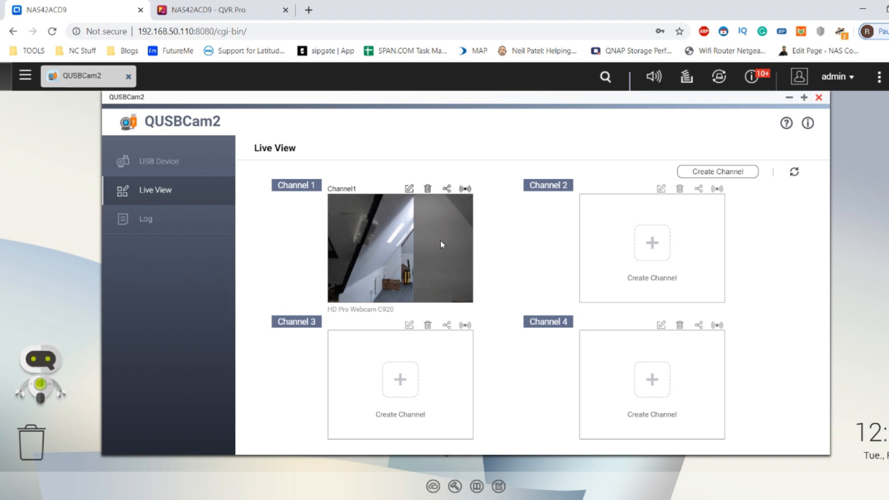
Step: Mark Channel 1 as Live, streaming the C920 webcam feed
left_click(464, 189)
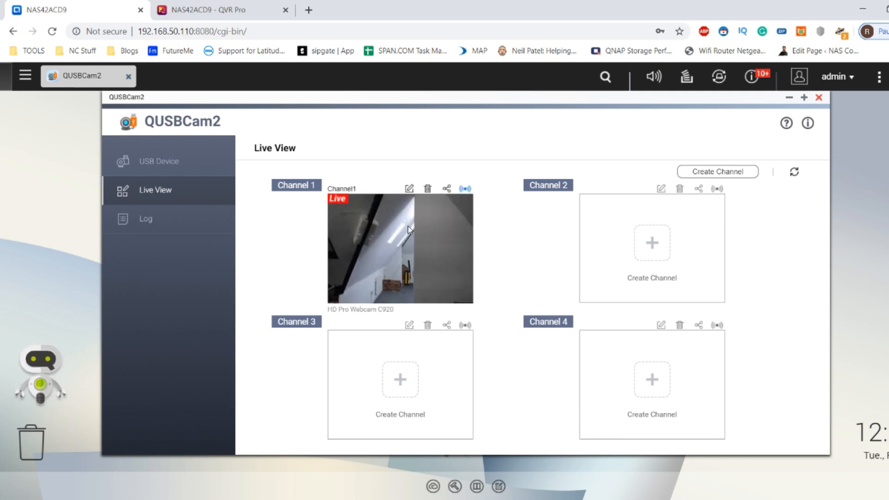
mouse_move(444, 263)
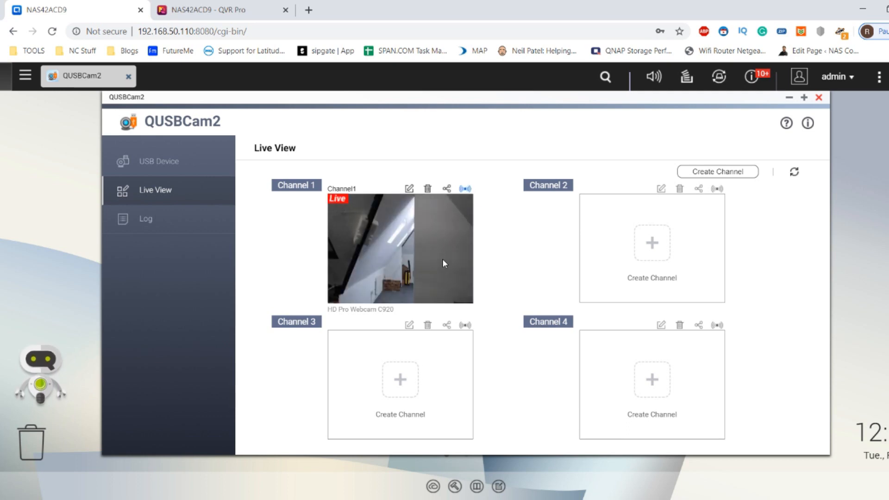
mouse_move(333, 122)
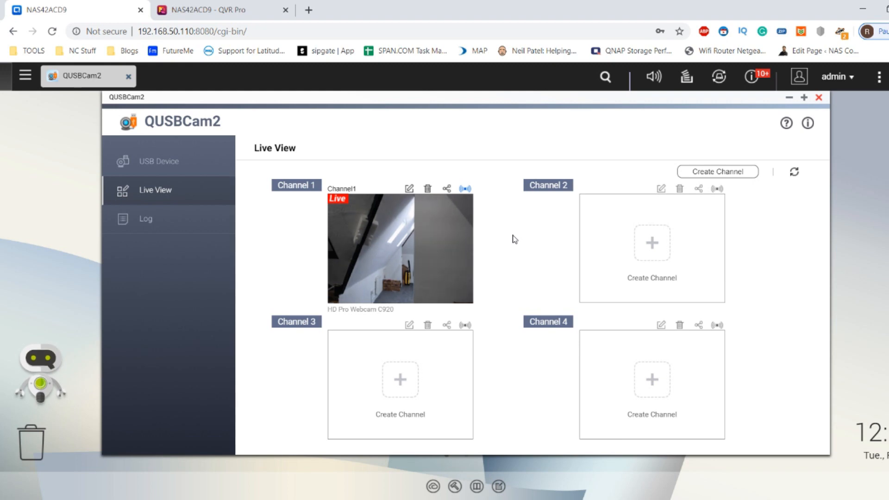
mouse_move(434, 271)
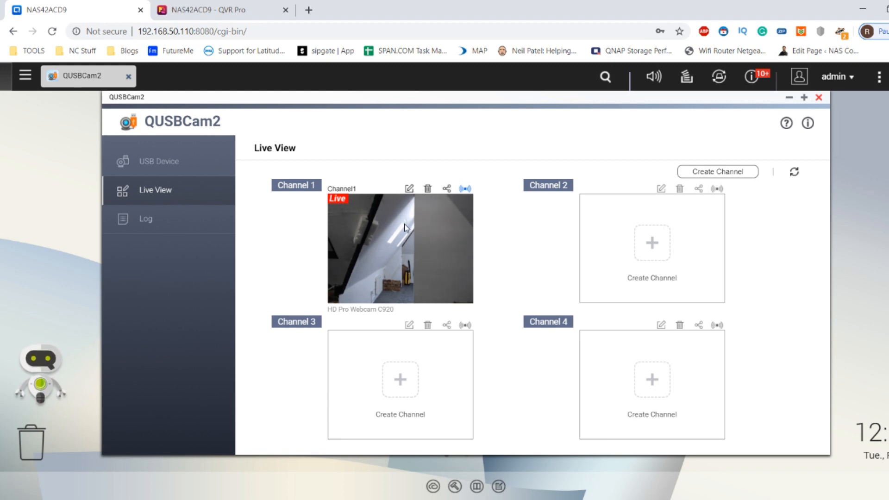
mouse_move(441, 236)
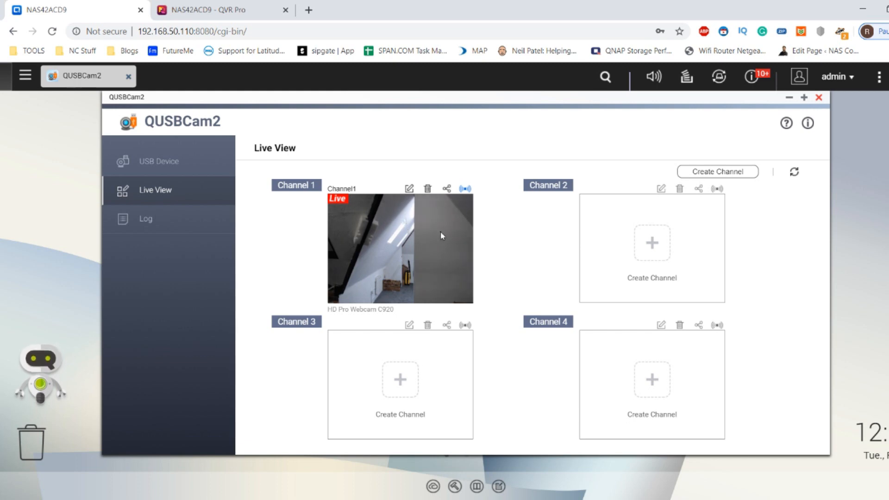
mouse_move(303, 195)
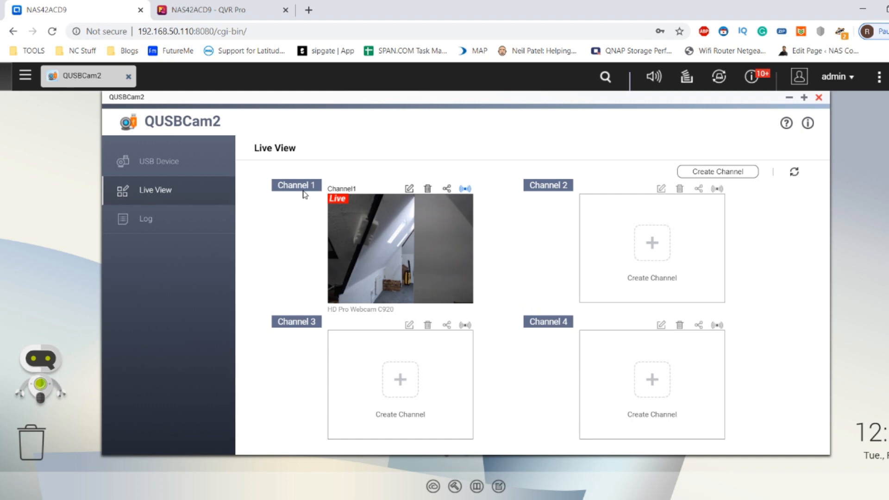
Step: Review Channel 1's events in QUSBCam2's log, return to Live View, and close QUSBCam2
left_click(145, 218)
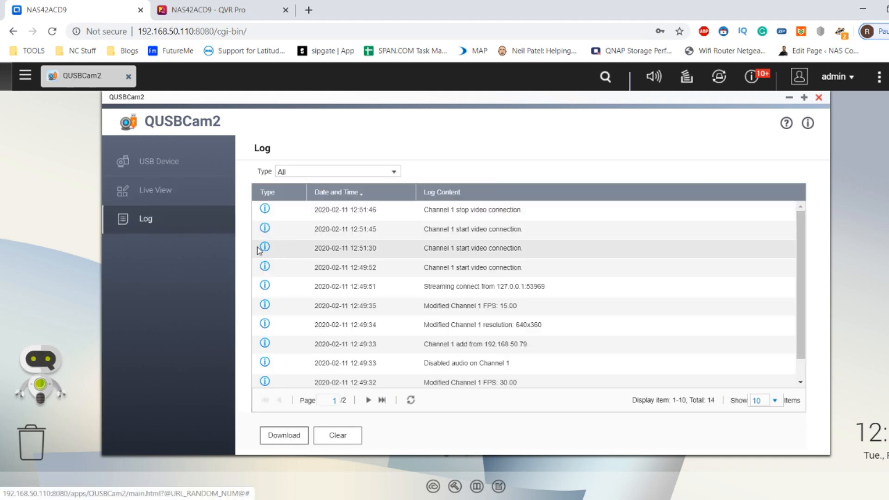
left_click(154, 190)
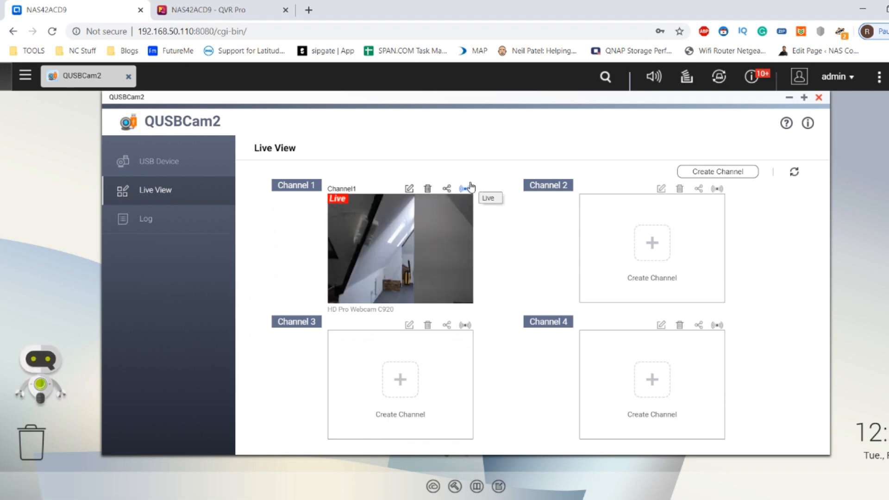
left_click(819, 97)
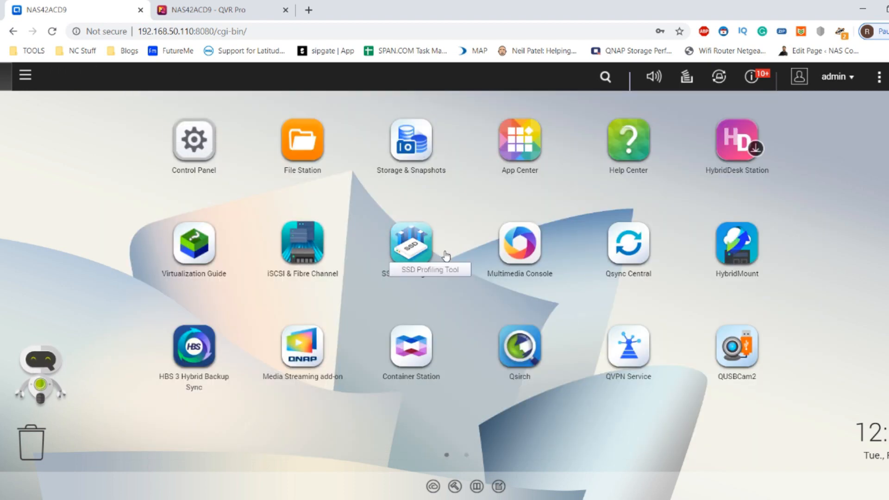
mouse_move(361, 321)
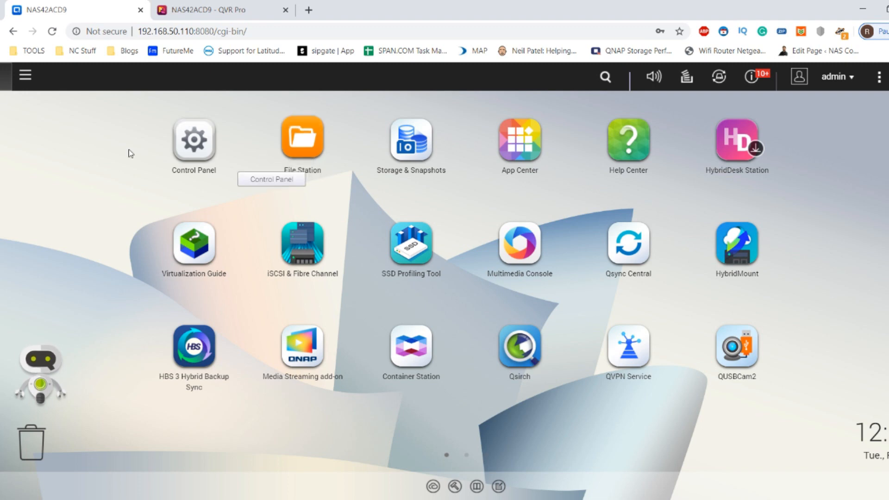
Step: Switch to QVR Pro and show Camera Settings with the two connected channels
left_click(25, 76)
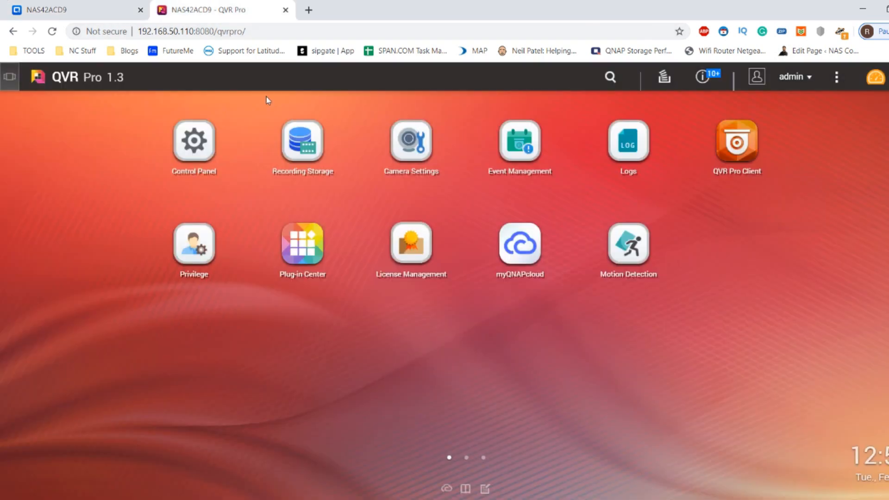
mouse_move(481, 128)
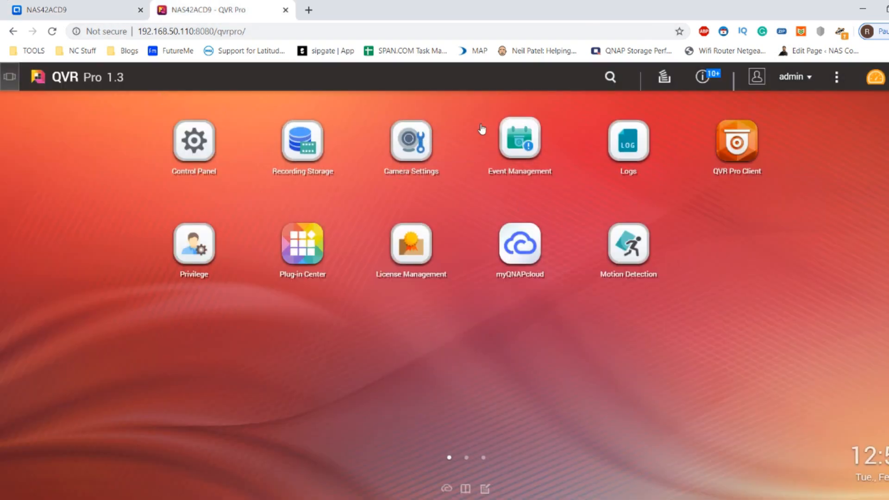
mouse_move(417, 199)
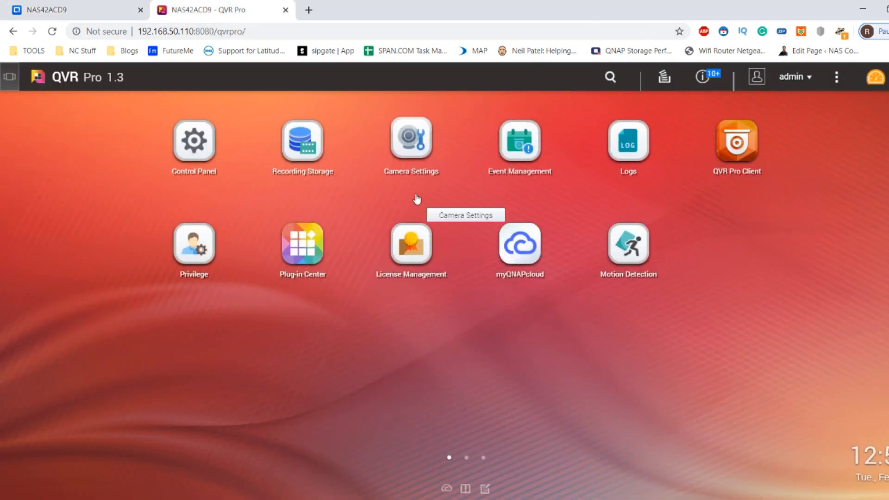
left_click(411, 139)
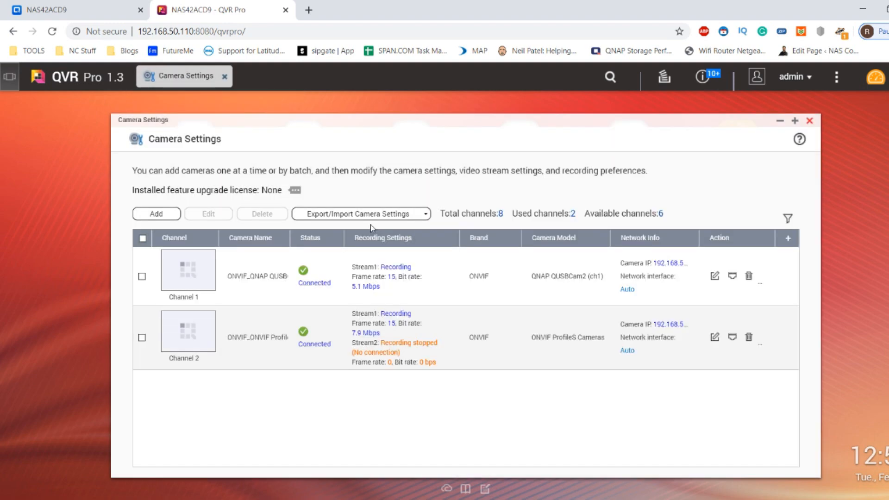
mouse_move(267, 284)
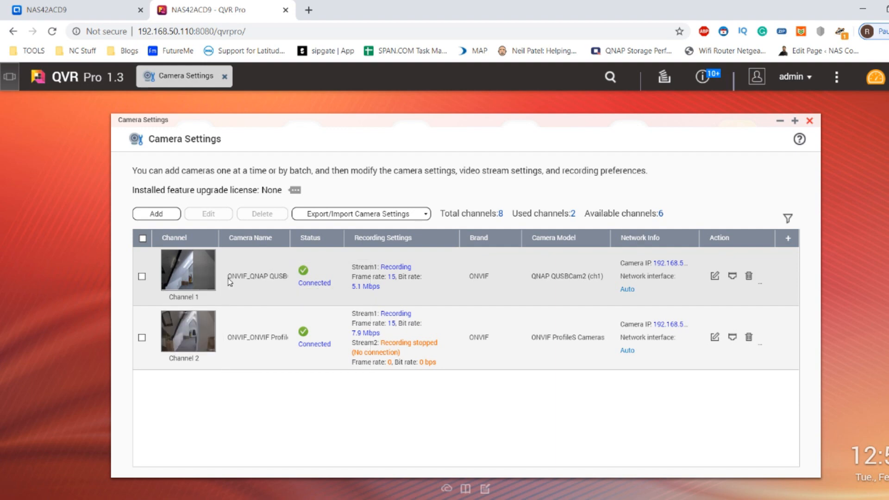
mouse_move(255, 278)
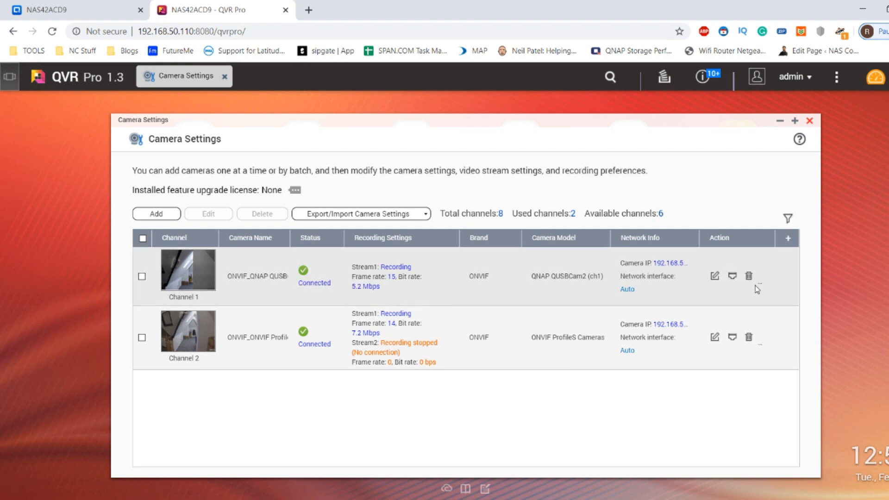
Step: Delete the Channel 1 QUSBCam2 webcam channel and confirm the deletion
left_click(748, 276)
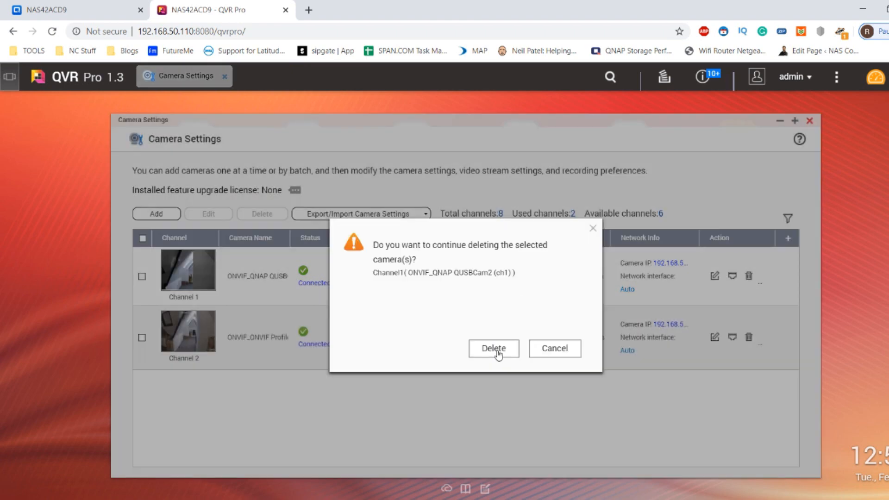
left_click(492, 348)
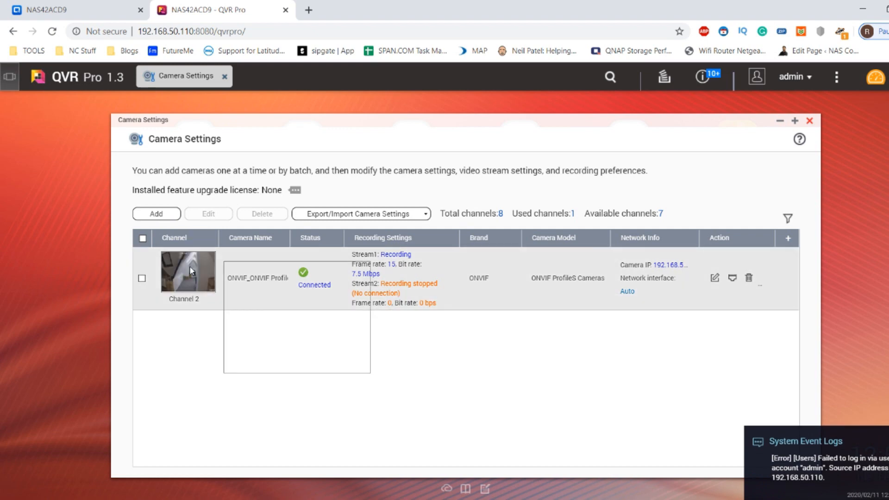
Step: Launch the Add Camera wizard so it scans the network for cameras
left_click(156, 214)
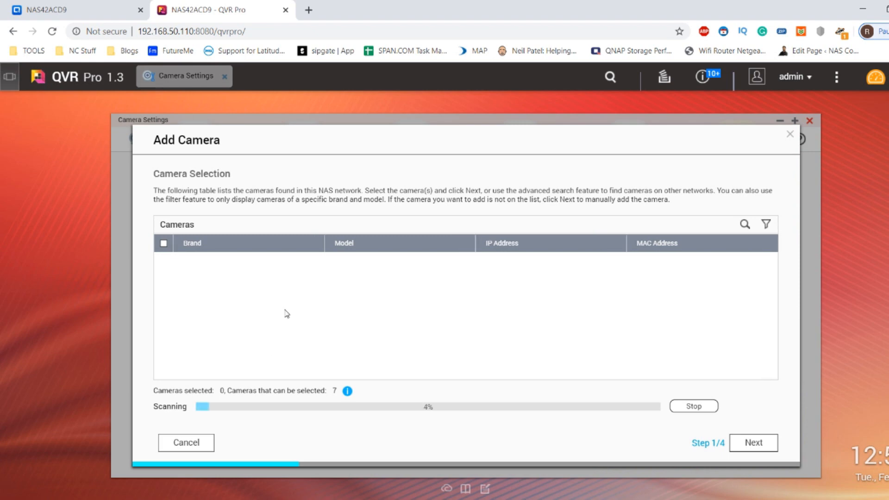
mouse_move(389, 276)
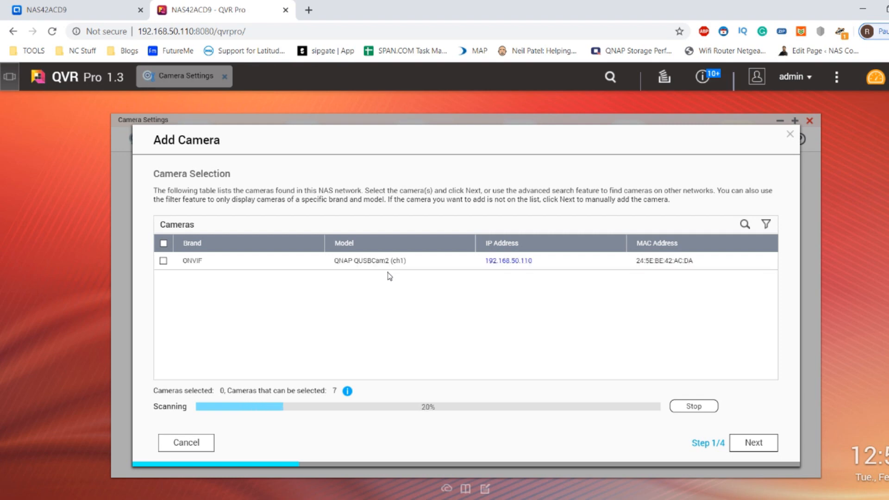
mouse_move(433, 252)
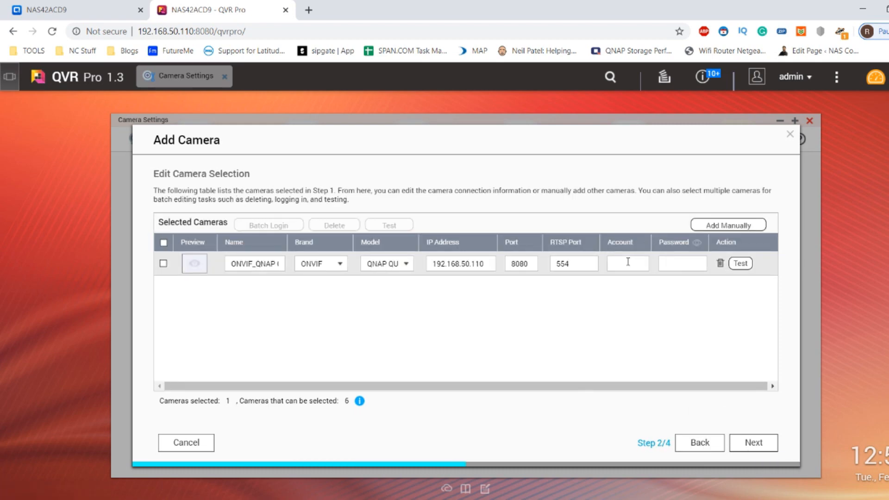
Step: Enter account 'admin', pass the connection test, and choose Edit now
type("admin")
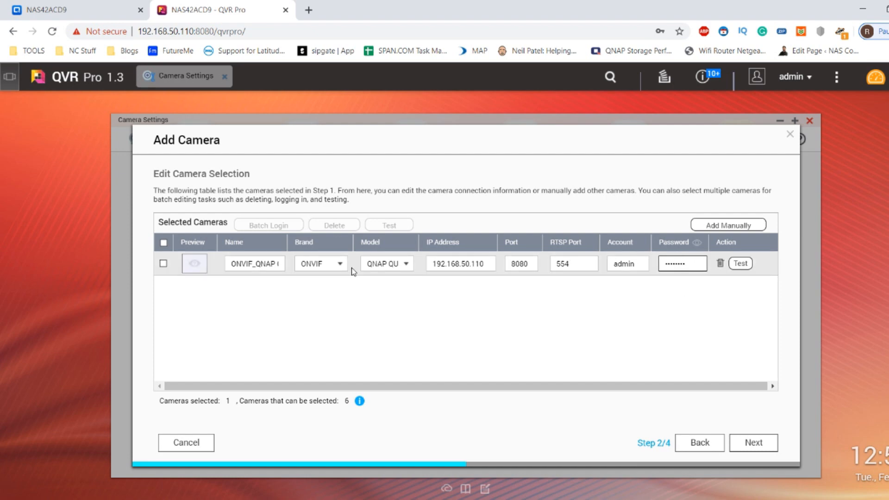
left_click(740, 263)
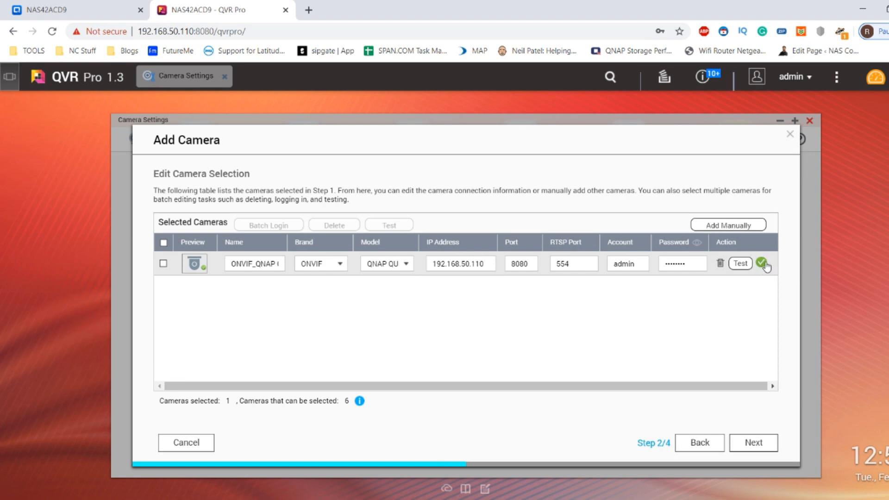
left_click(753, 443)
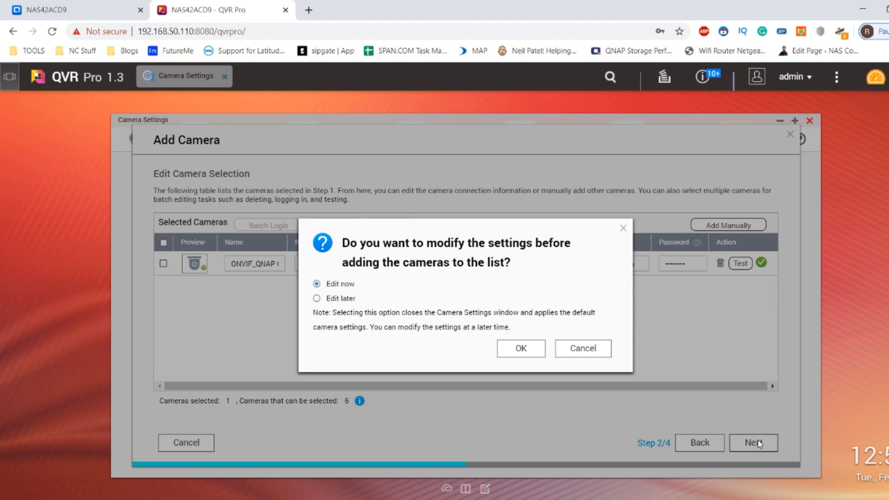
left_click(520, 348)
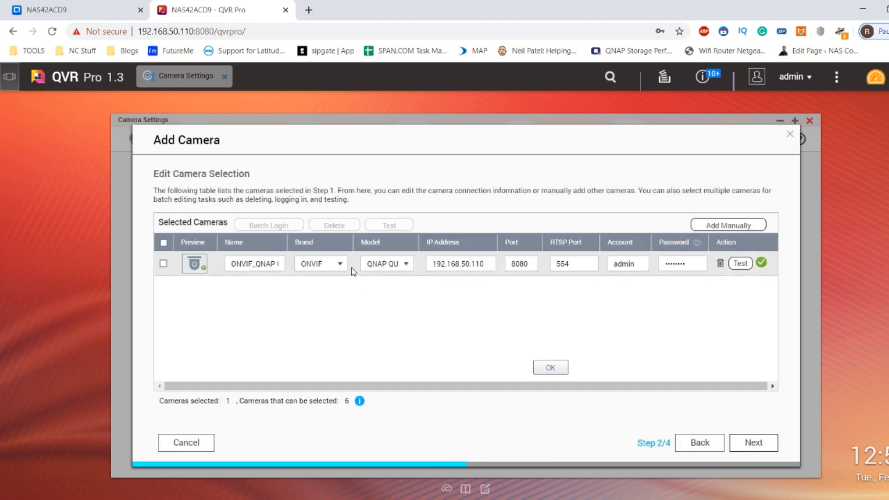
Step: Step through Stream & Recording with everyday recording and finish adding the QUSBCam2 webcam
left_click(753, 443)
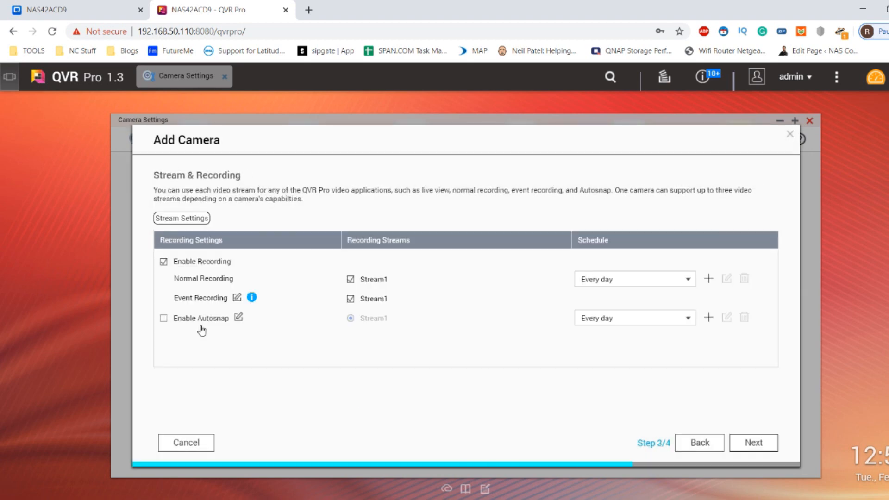
mouse_move(546, 239)
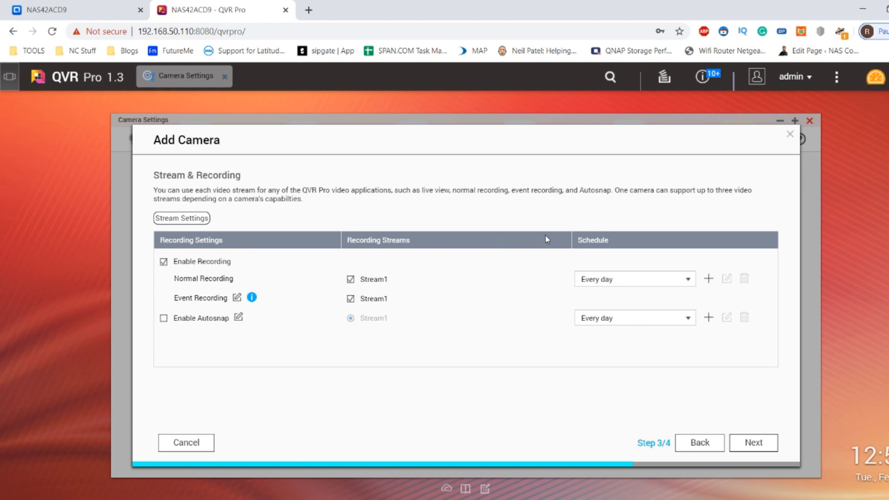
left_click(214, 31)
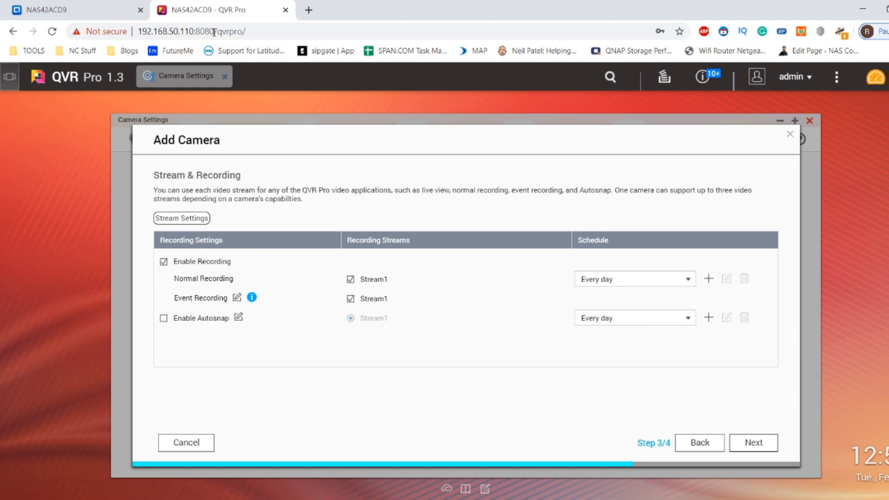
mouse_move(730, 415)
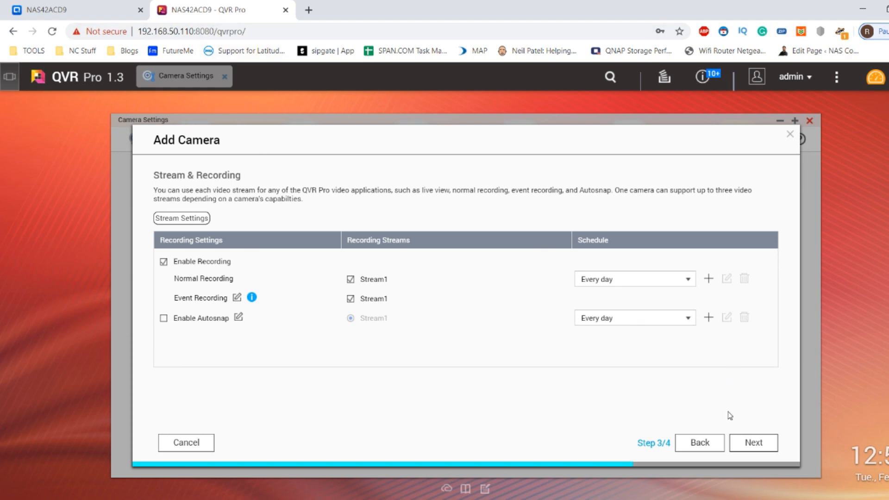
left_click(753, 443)
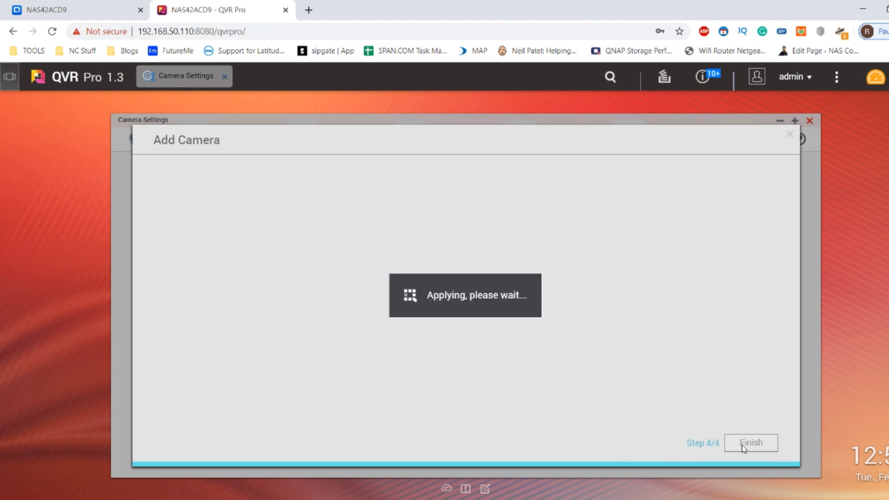
left_click(751, 442)
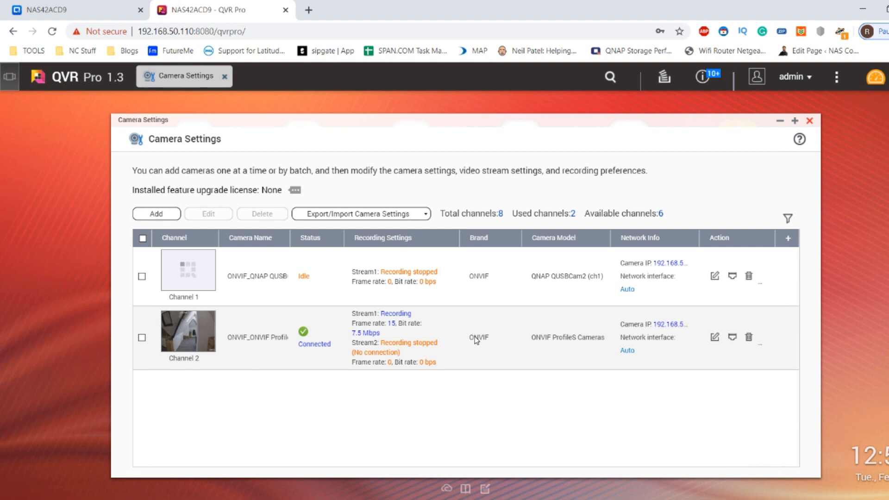
Step: Watch Channel 1 in Camera Settings move from Idle to Connecting
left_click(188, 270)
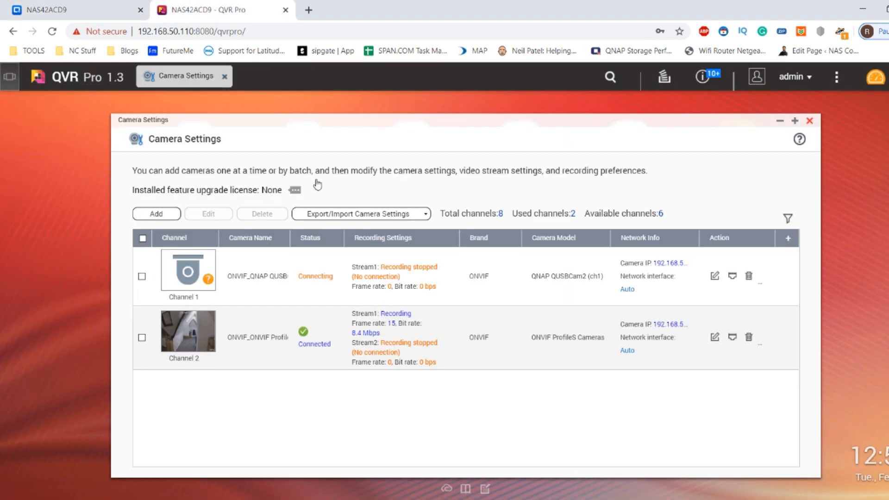
mouse_move(306, 321)
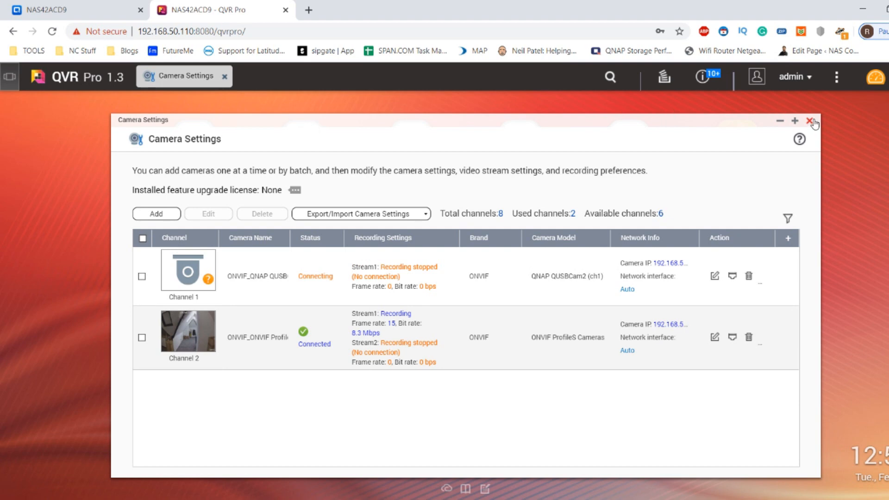
mouse_move(814, 124)
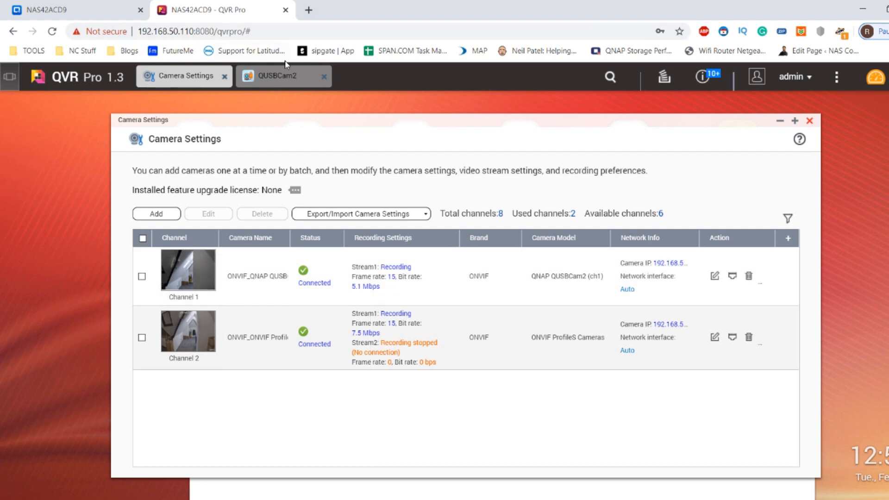
Step: Confirm QUSBCam2 shows the C920 webcam connected, then close the app
left_click(275, 76)
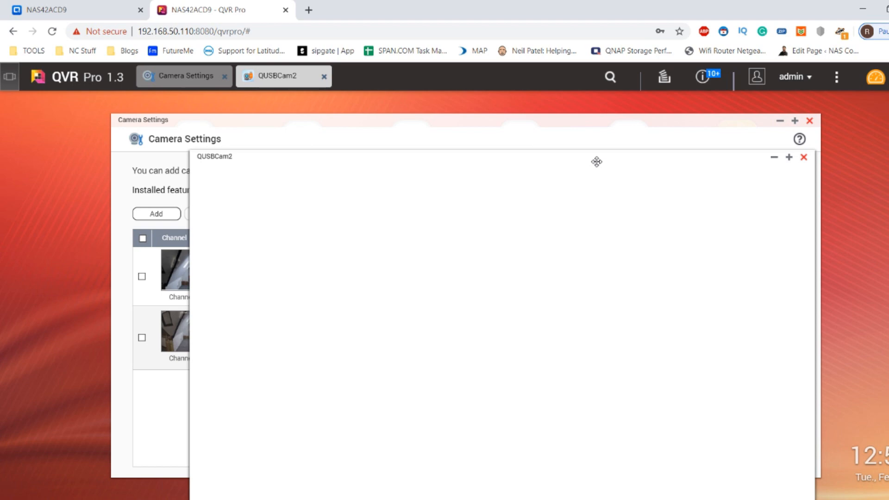
mouse_move(804, 159)
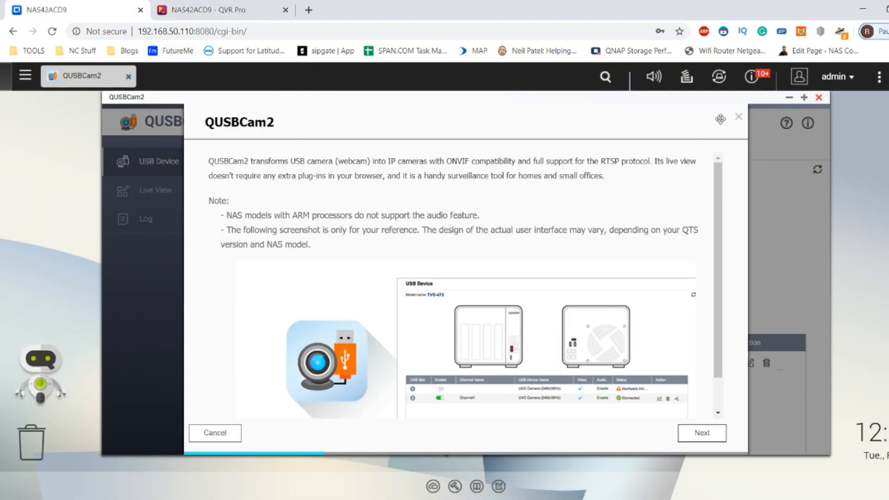
left_click(700, 432)
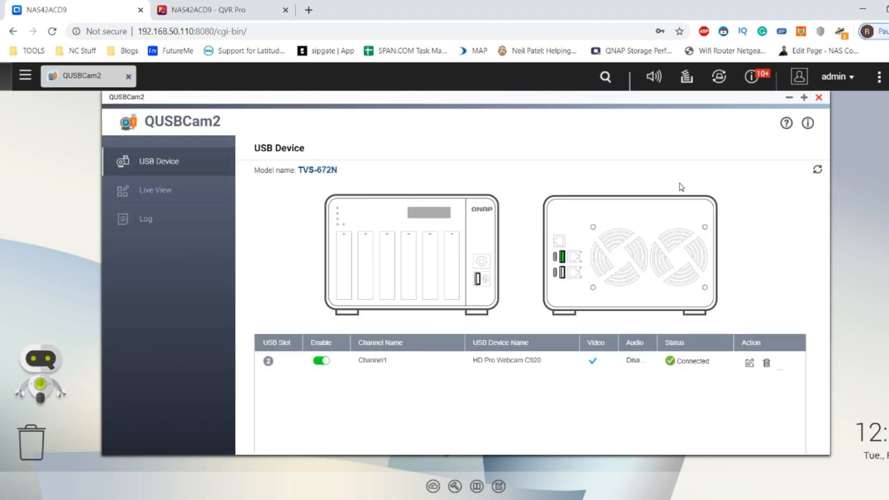
left_click(818, 97)
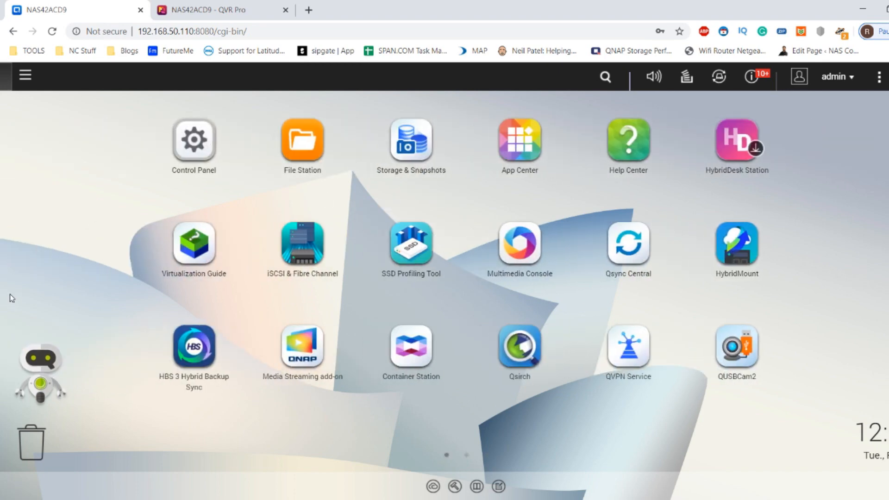
Step: Open the QTS main menu listing NAS42ACD9's system tools and apps
left_click(25, 76)
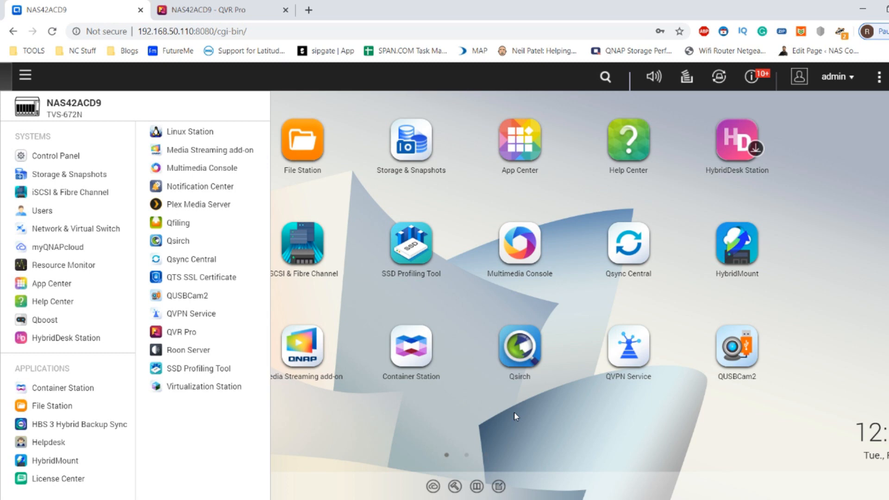
mouse_move(460, 466)
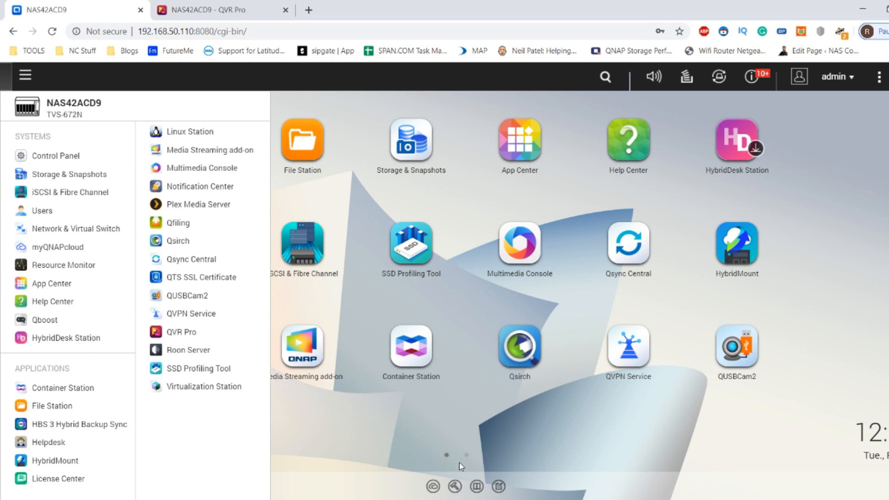